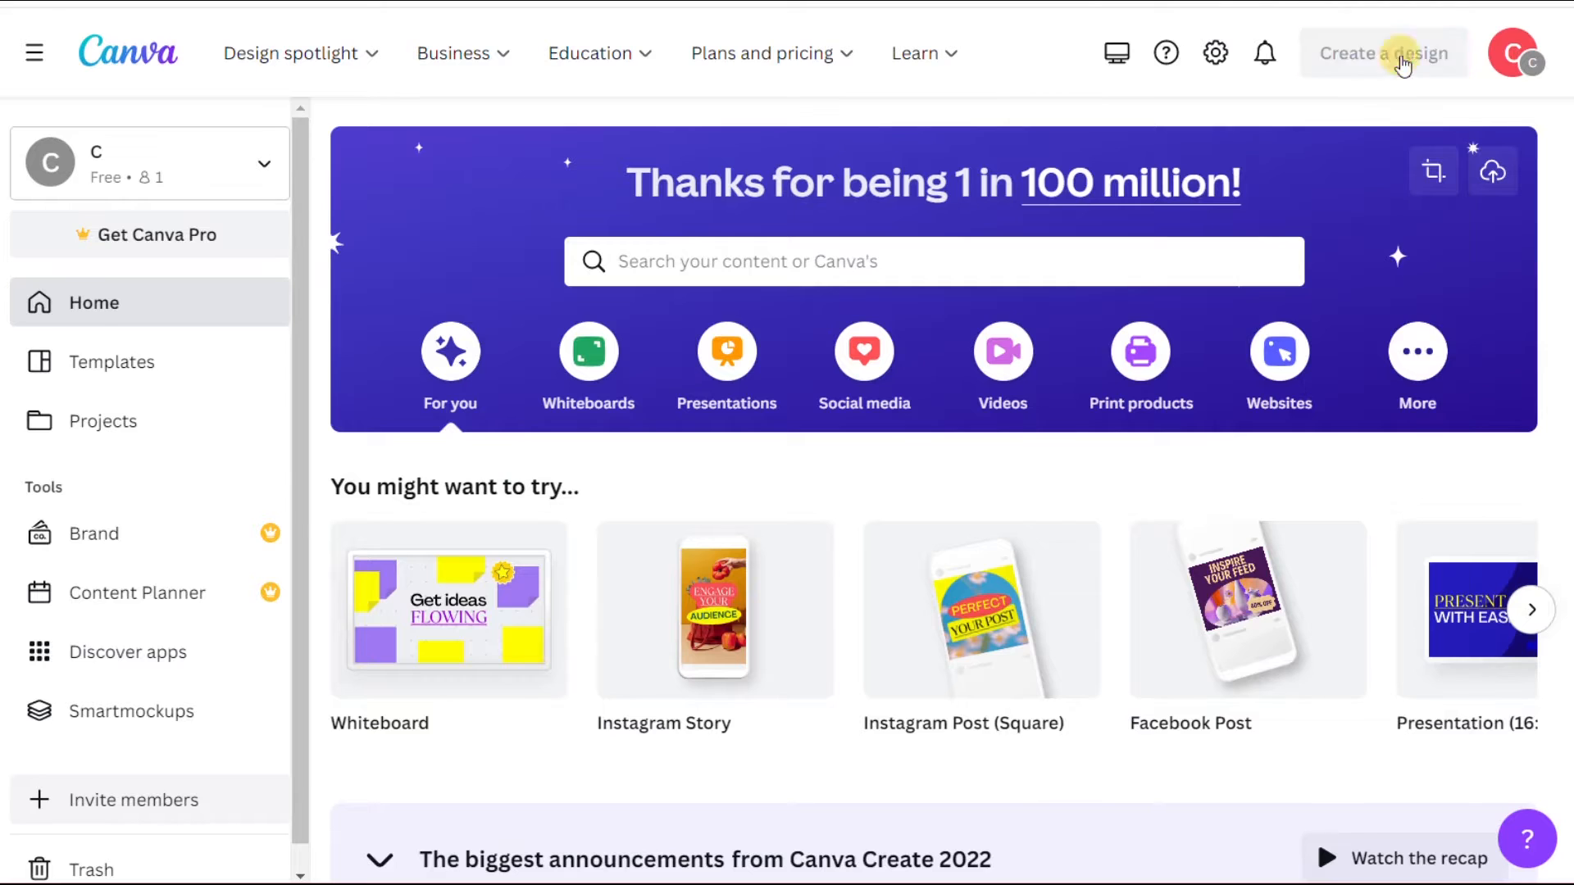
Create a new blank A4 Document design from the Create a design menu.
left_click(1384, 53)
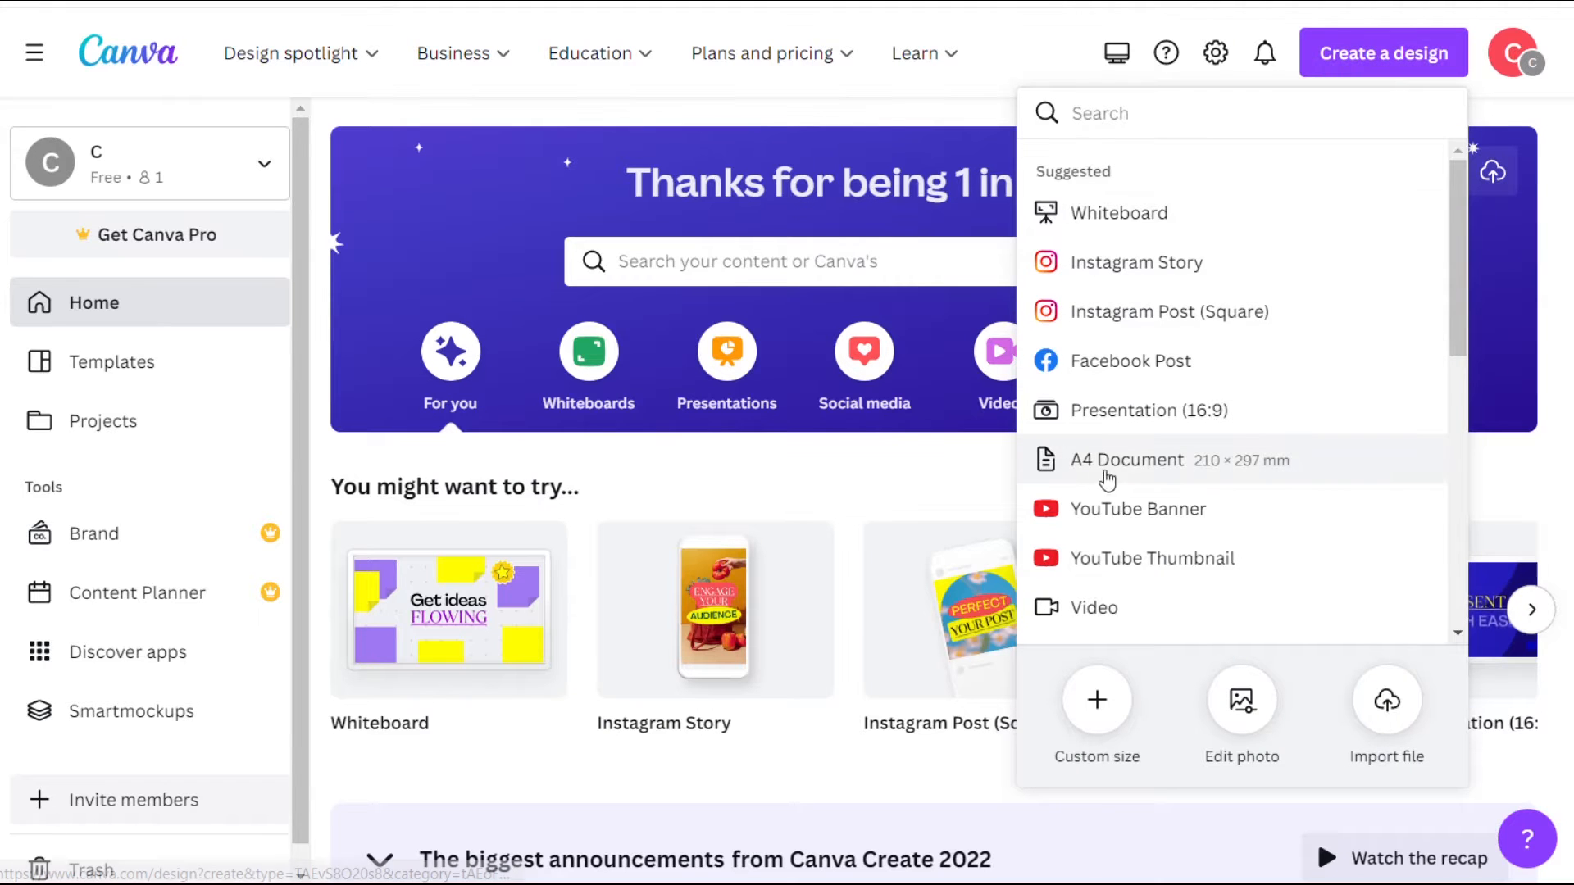
left_click(1126, 459)
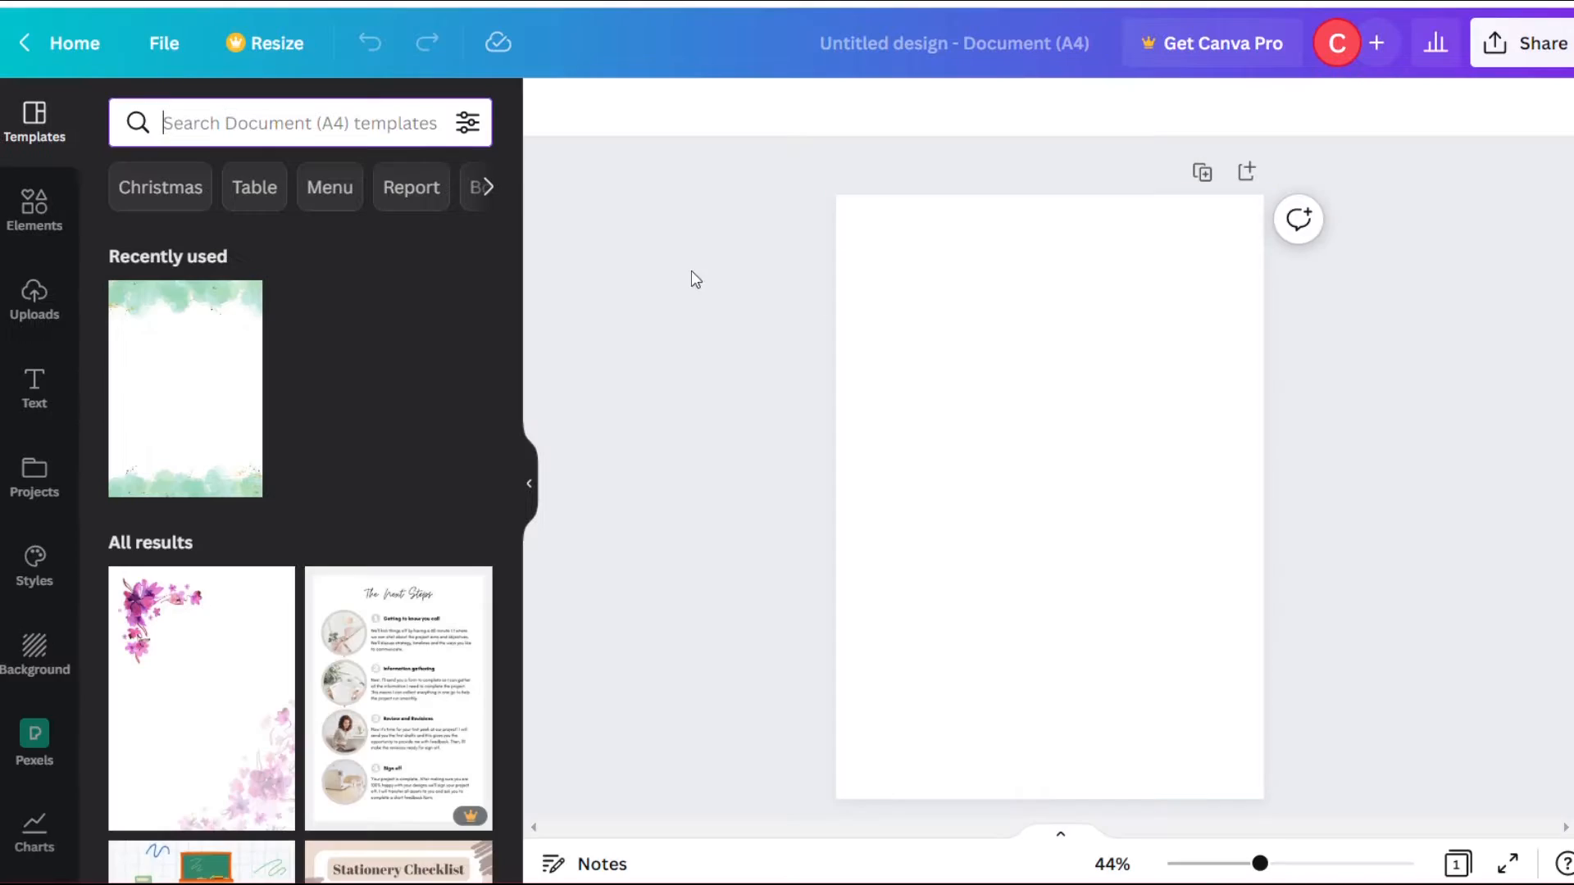
mouse_move(32, 391)
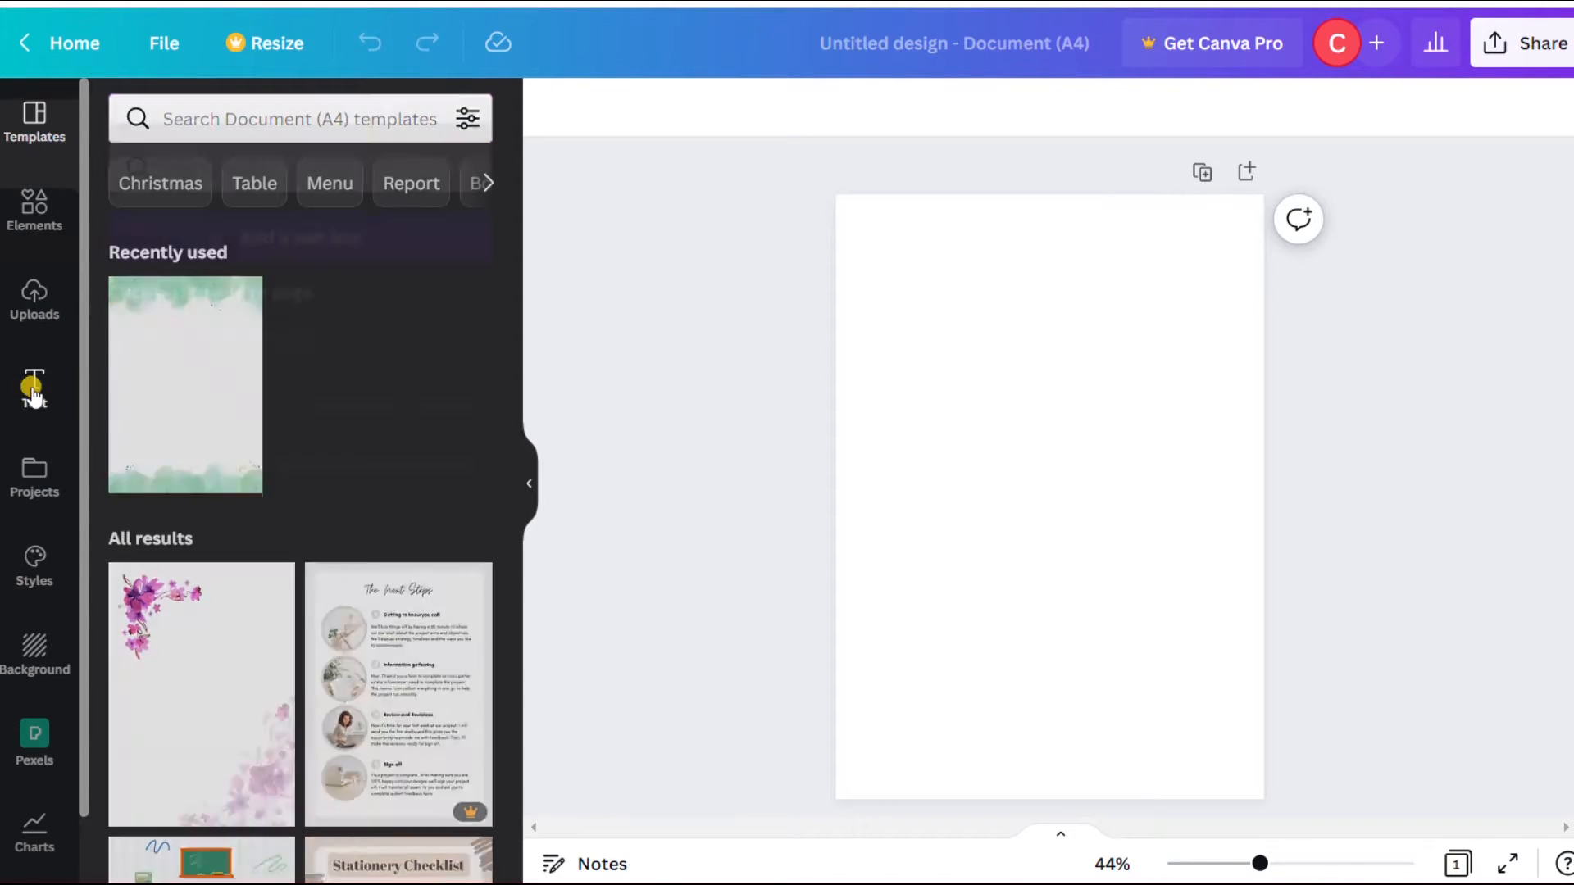
Add the title text, place the temple icon beside it and label an image GREEK SCULPTURE.
left_click(552, 108)
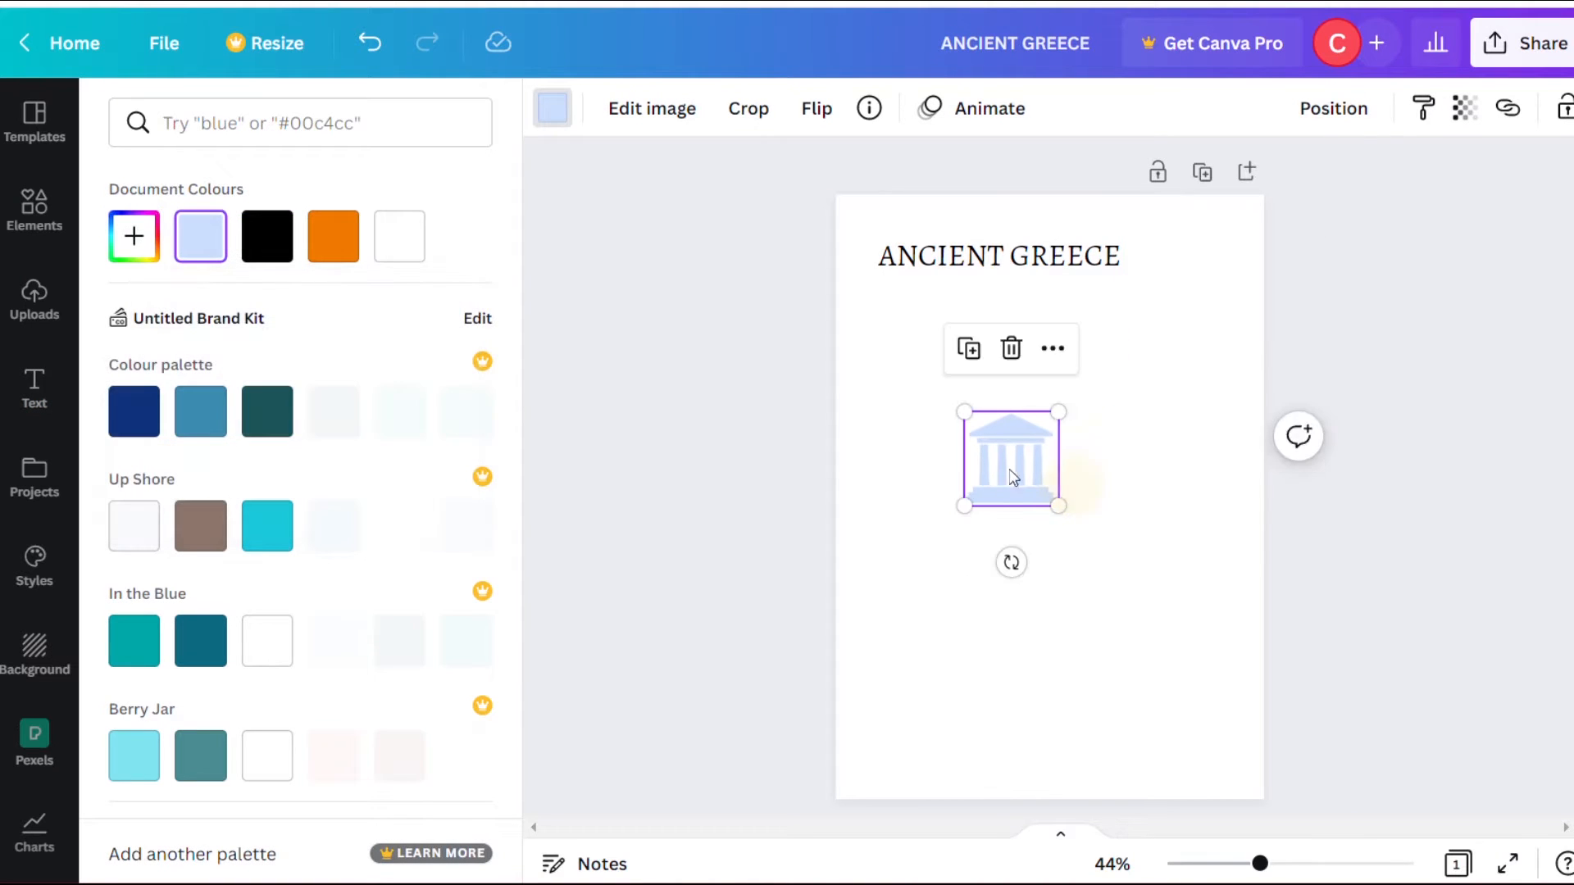
left_click_drag(1012, 457, 1189, 256)
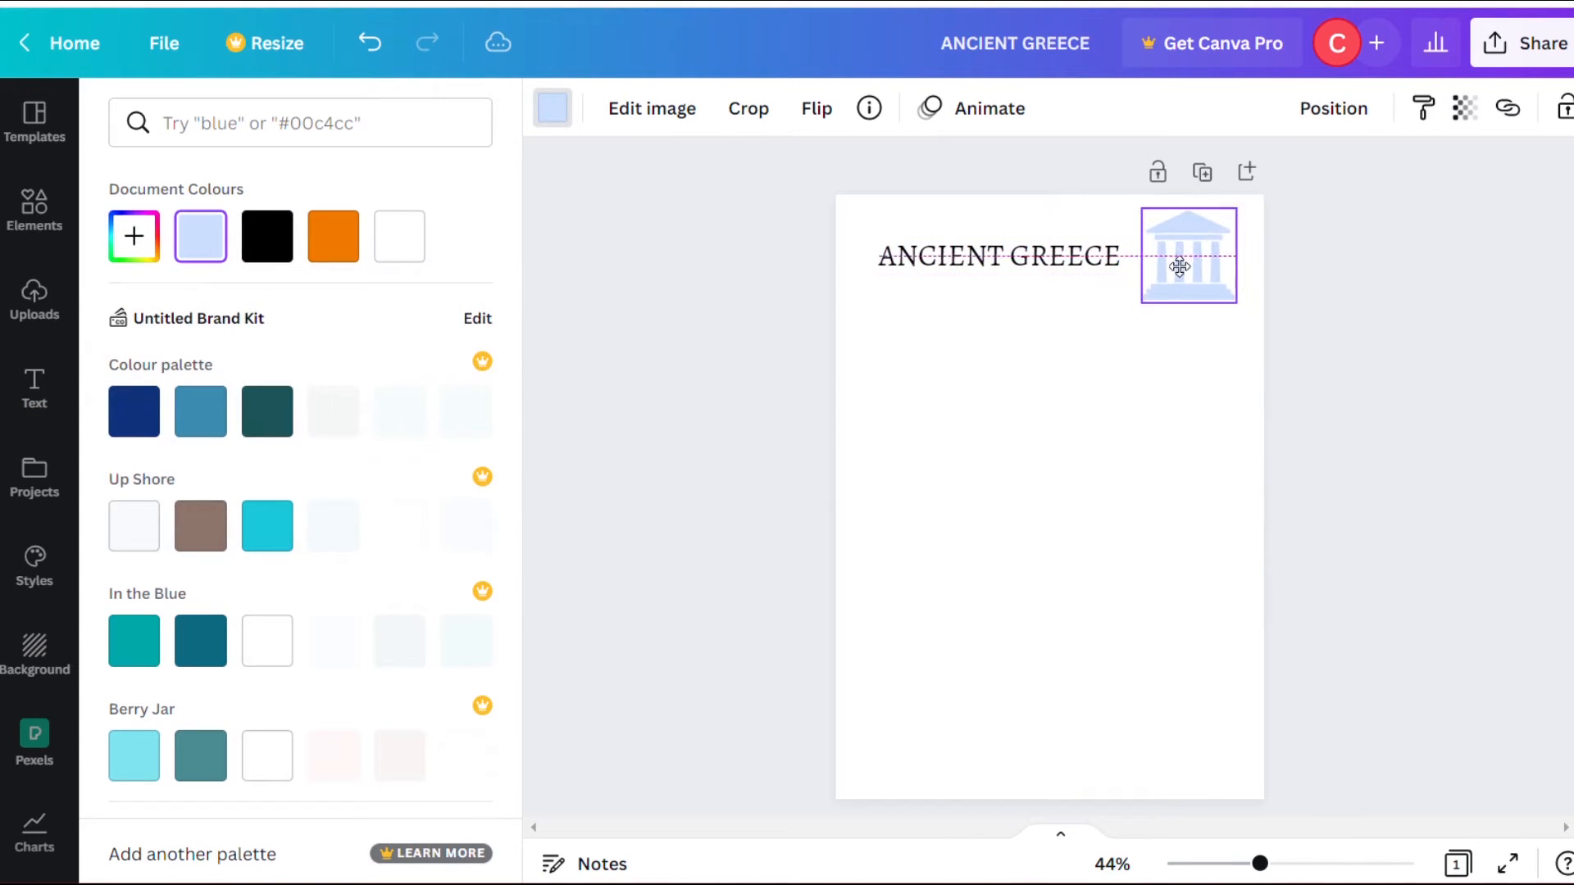
type("GREEK SCULPTURE")
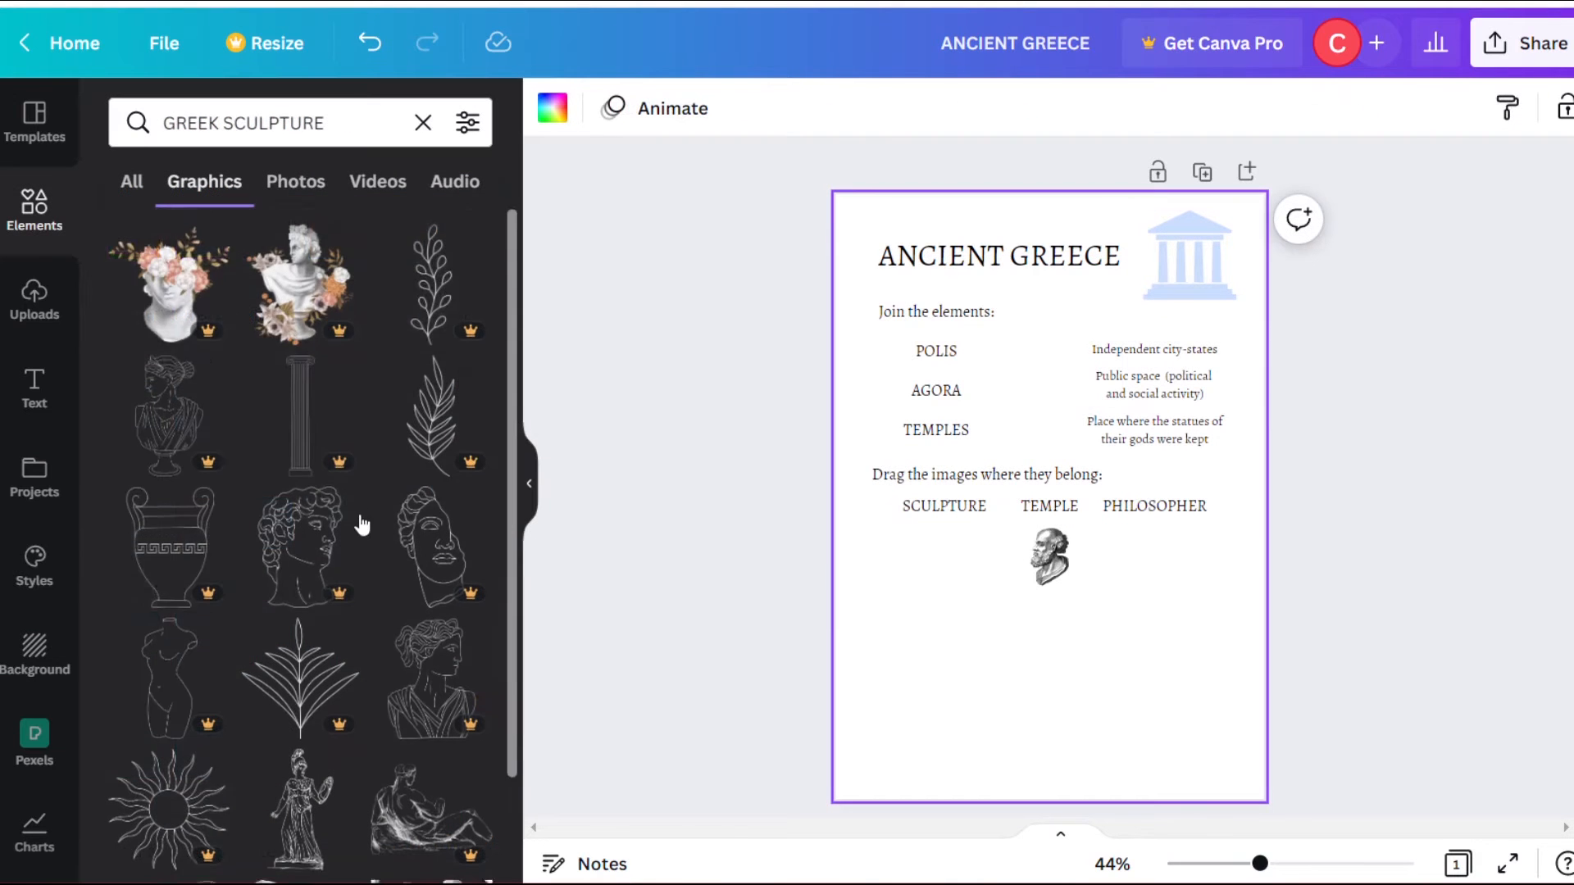
Add the Find the 4 Greek philosophers heading lower on the page.
scroll("down", 3)
type("FIND THE 4 GREEK")
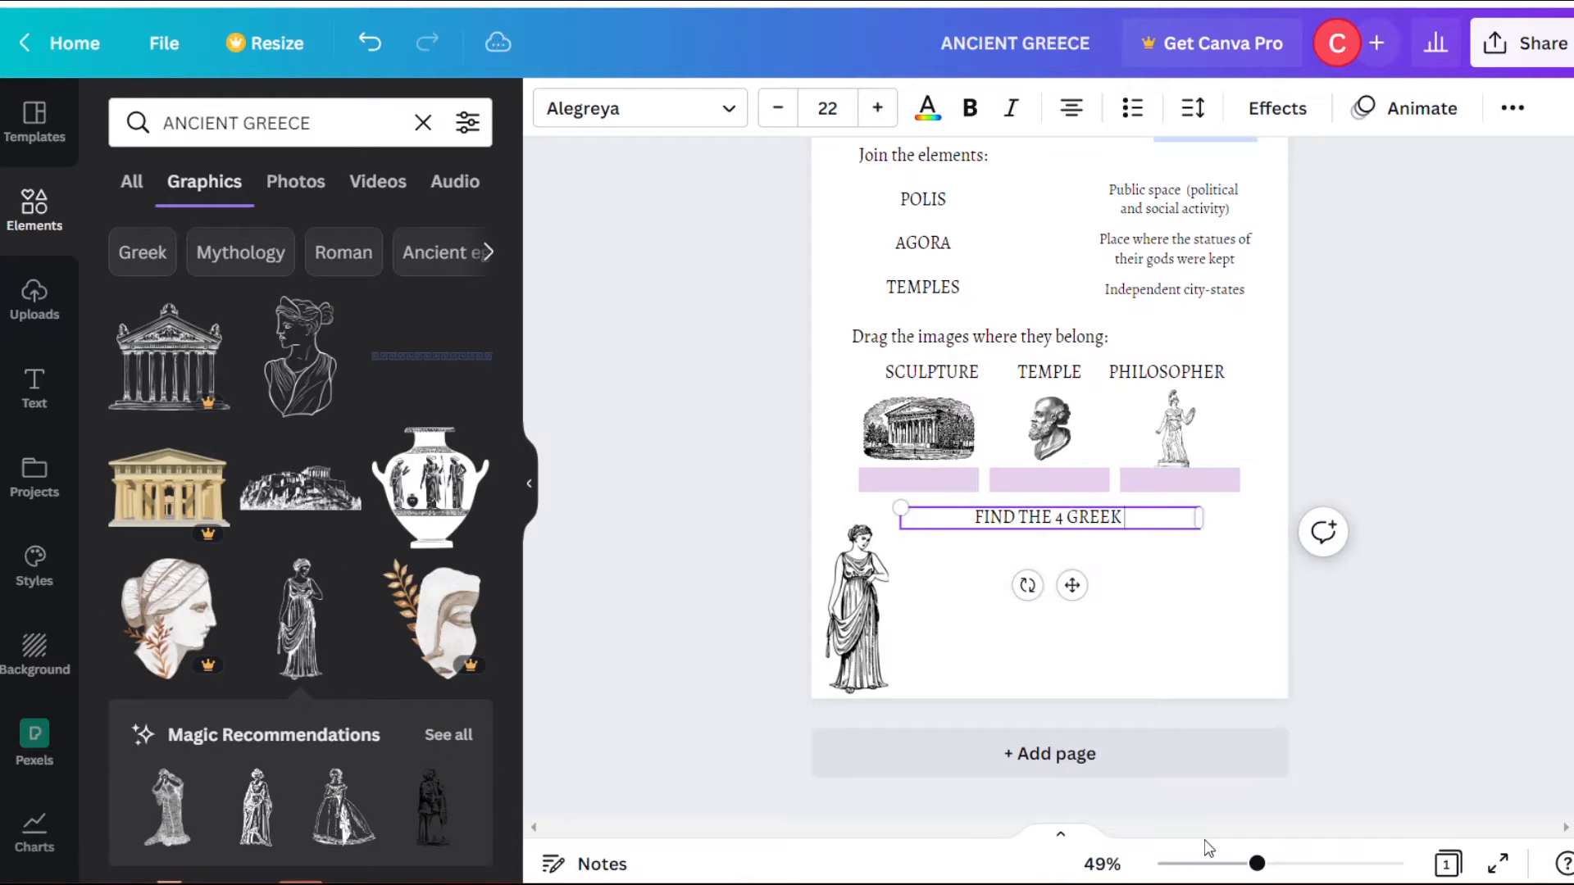
type("PHILOSOPHERS:")
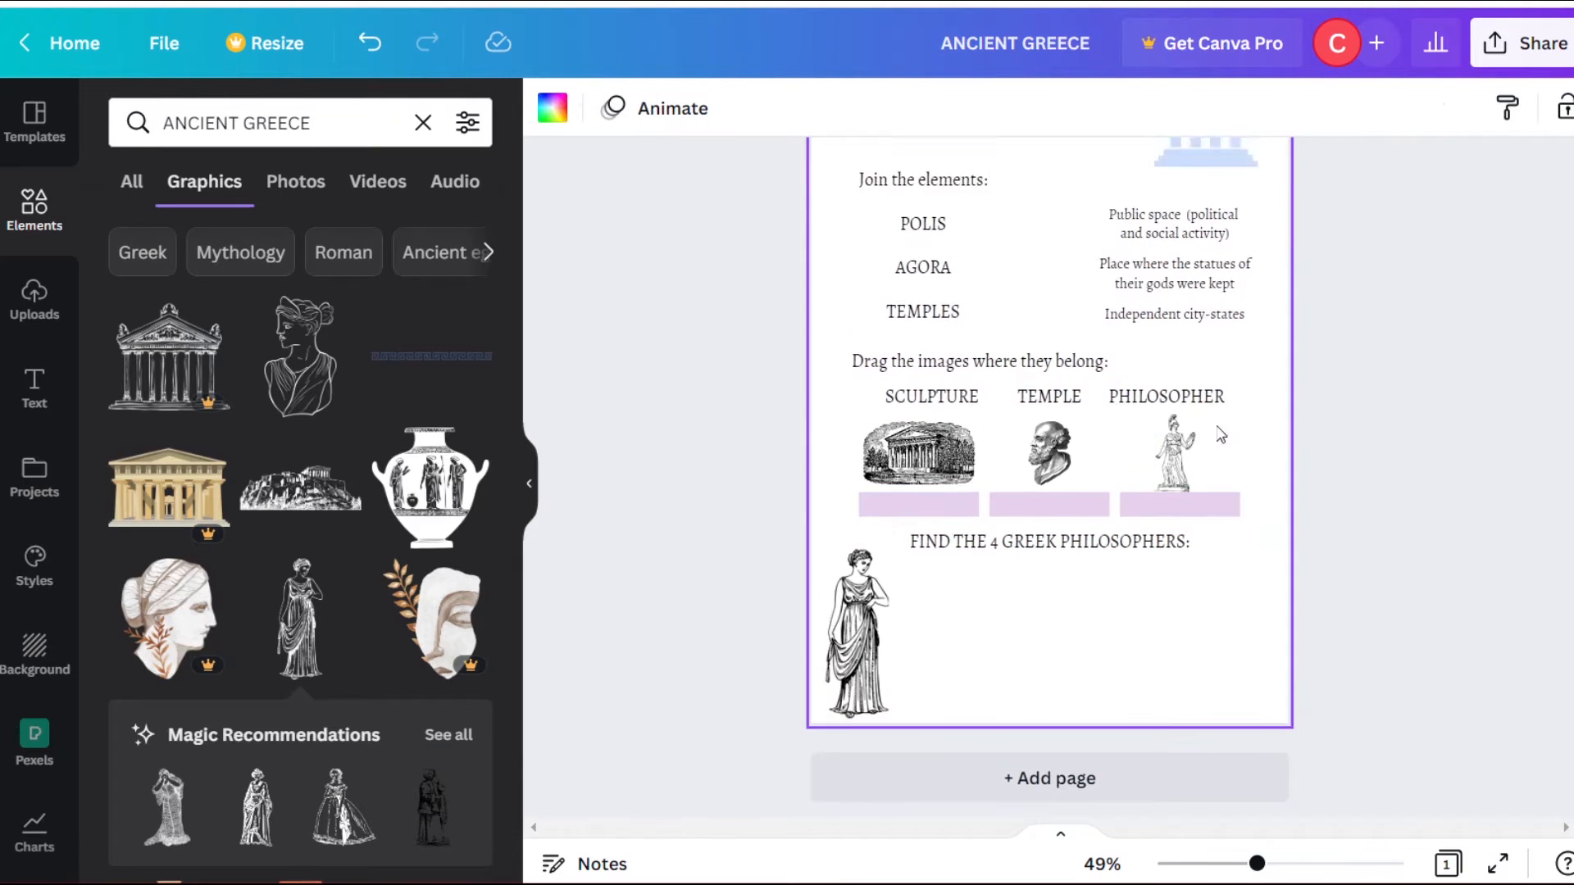
Share the ANCIENT GREECE design to TopWorksheets from the More options list.
left_click(1545, 43)
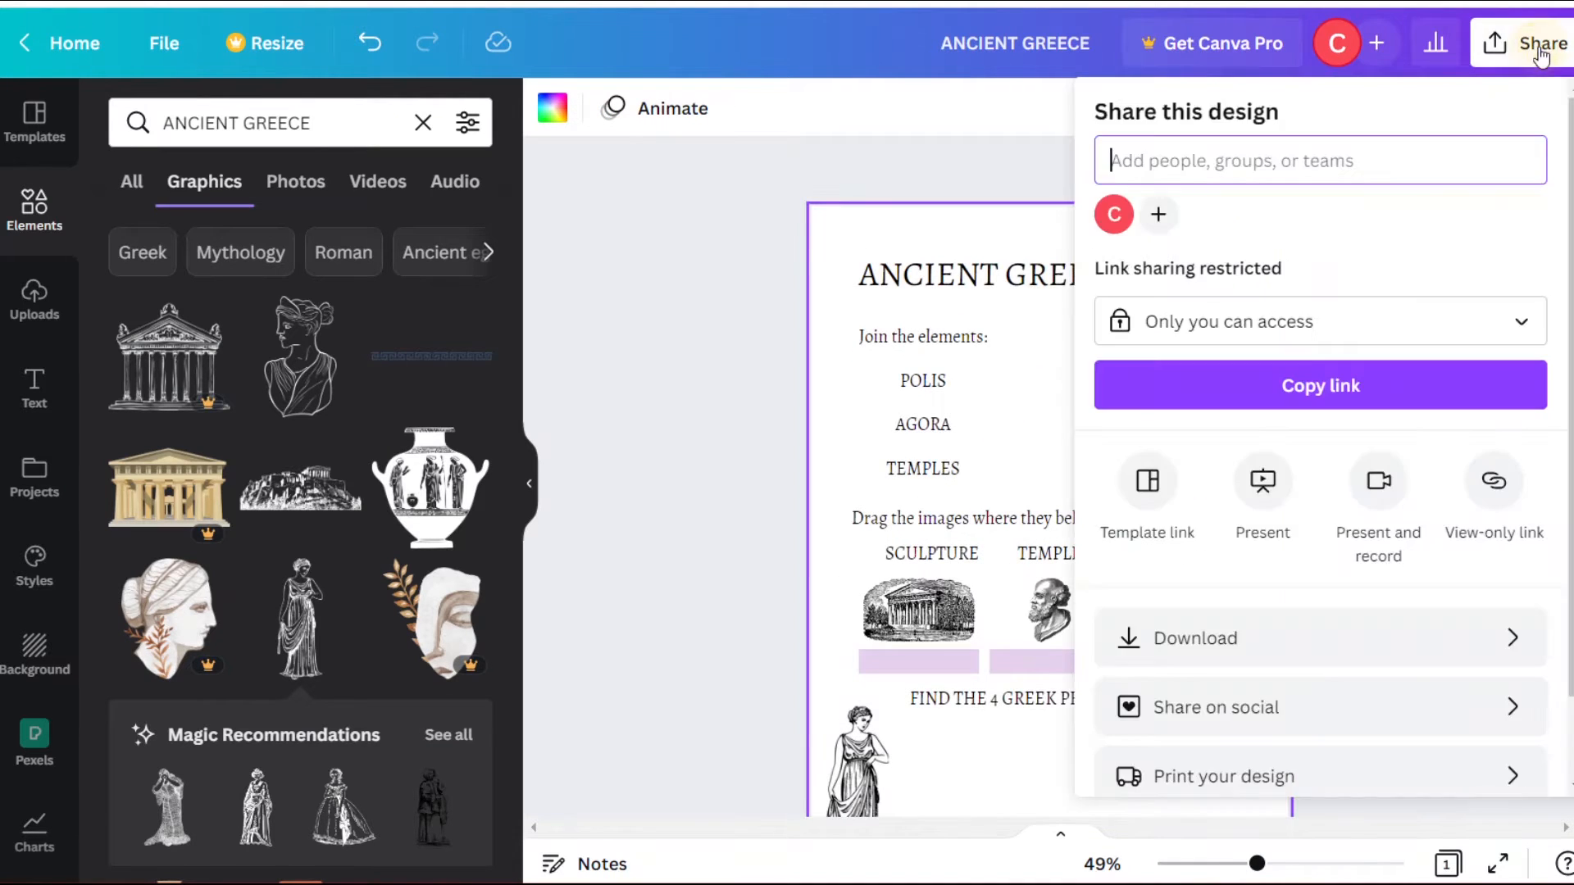
scroll("down", 3)
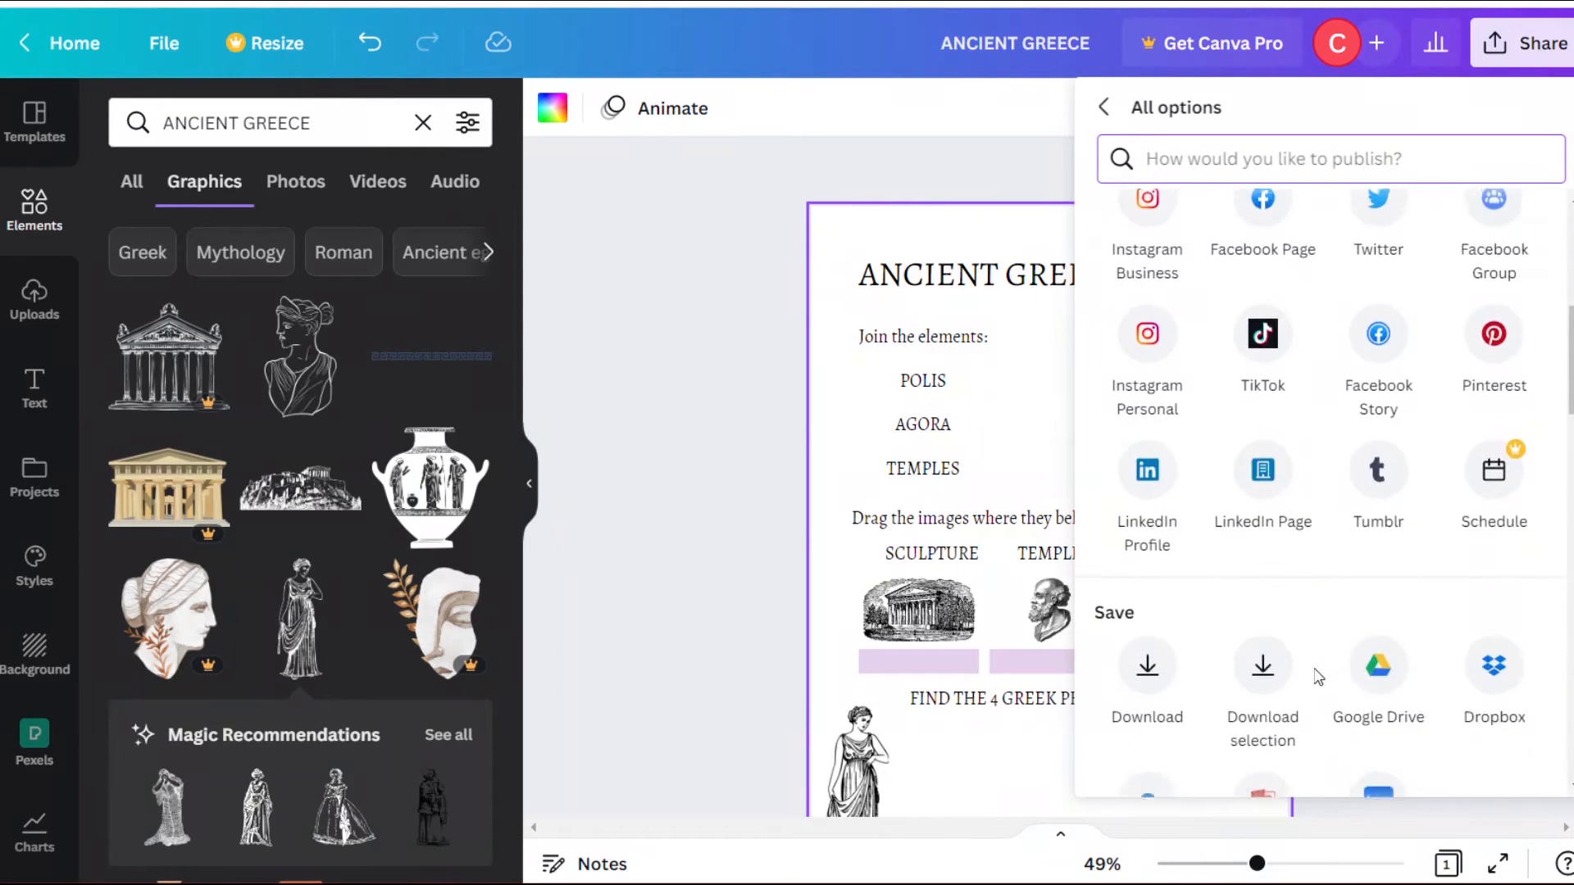
scroll("down", 3)
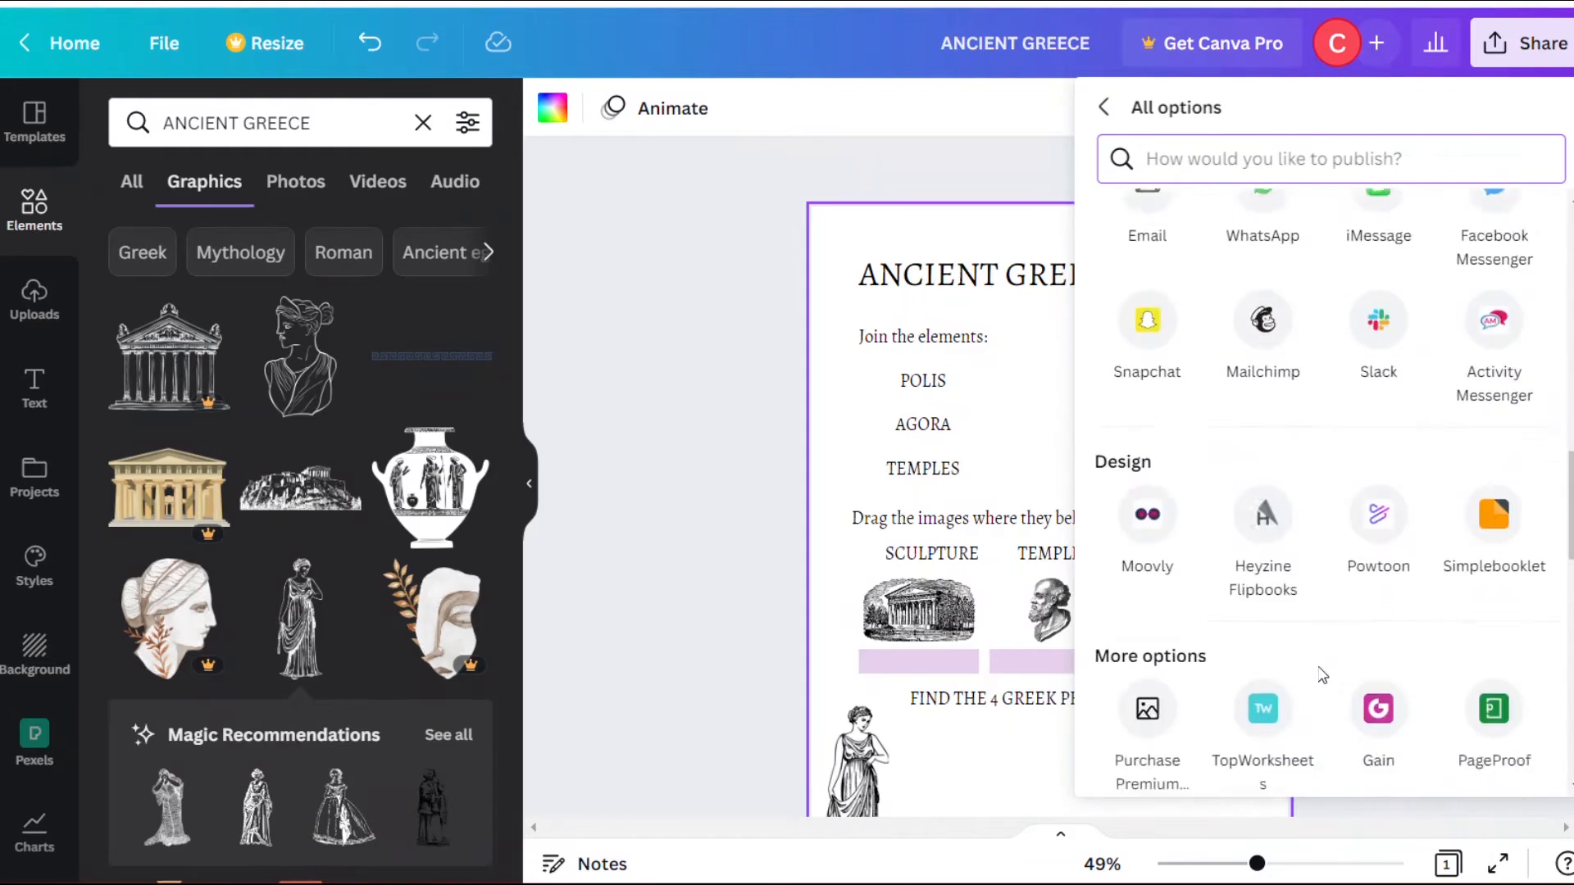
scroll("down", 3)
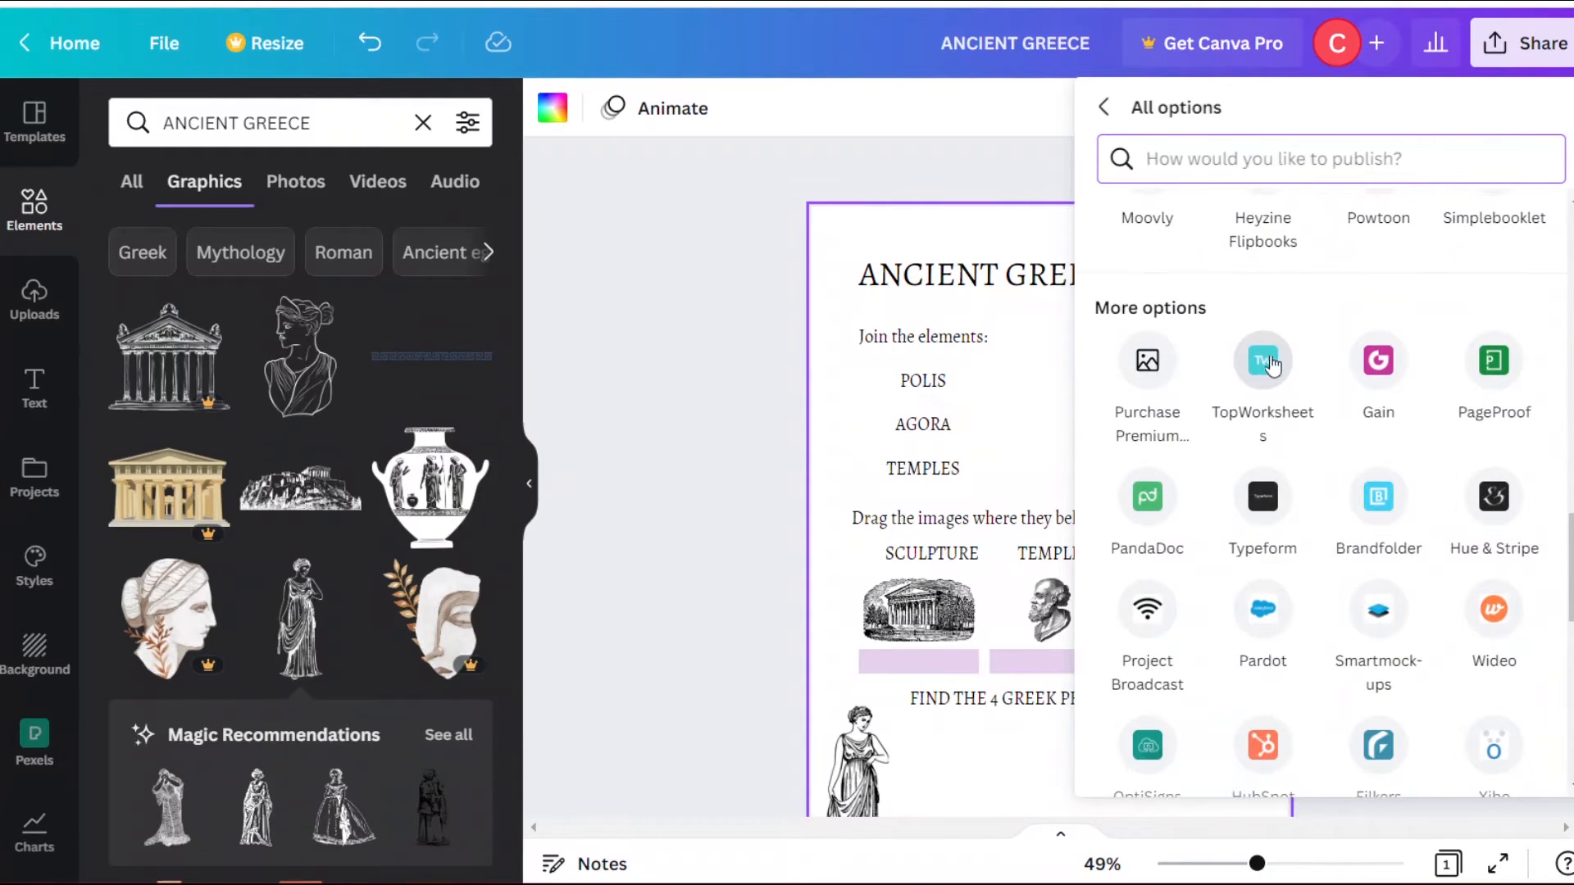
left_click(1263, 359)
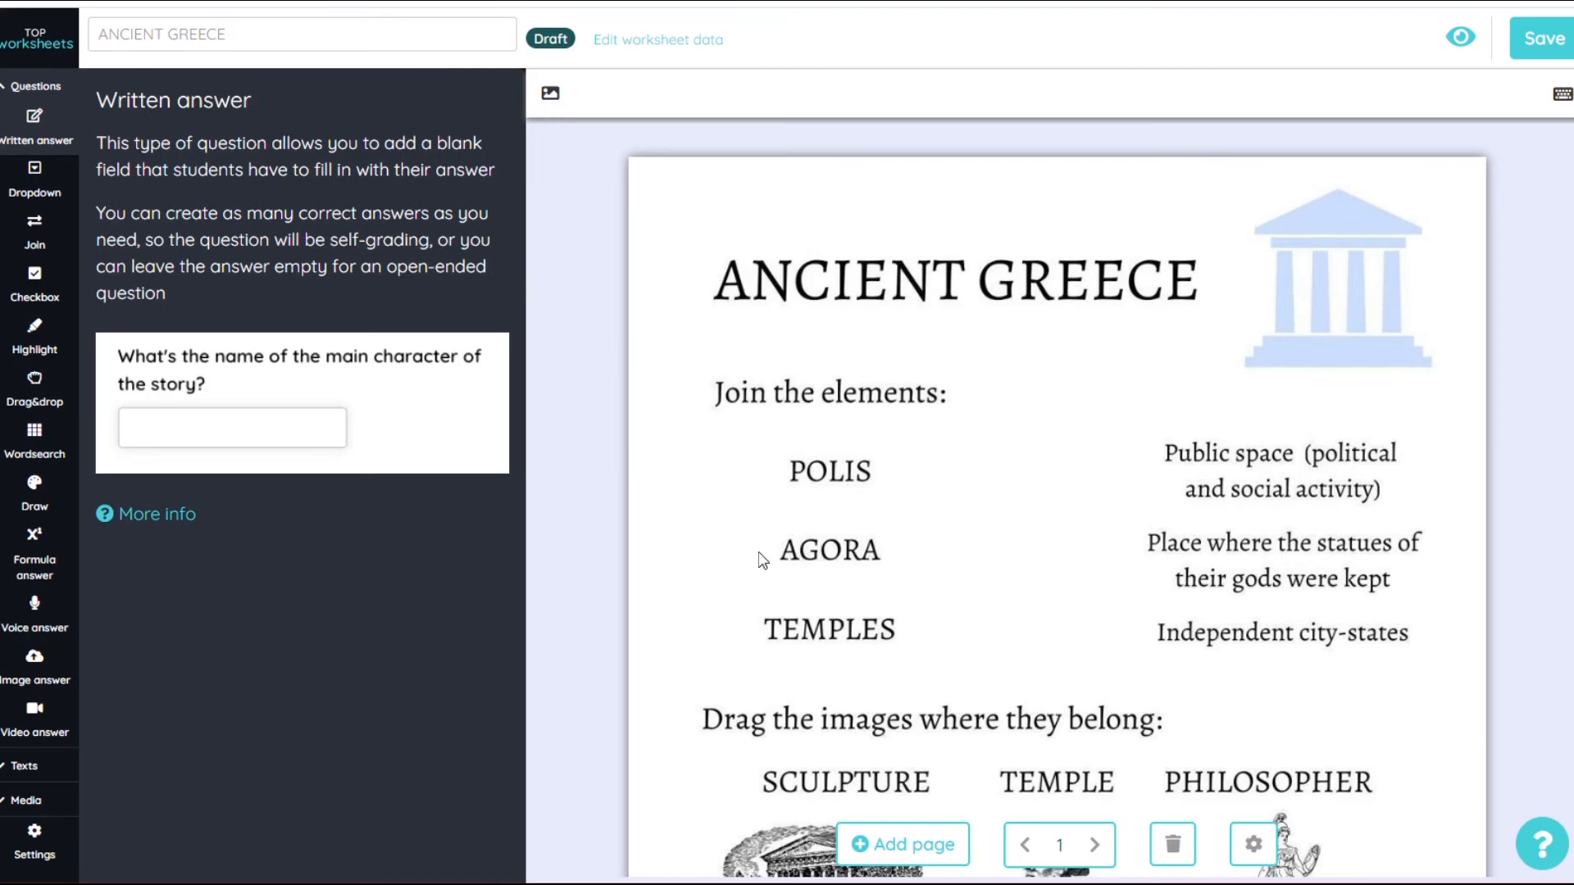
mouse_move(34, 227)
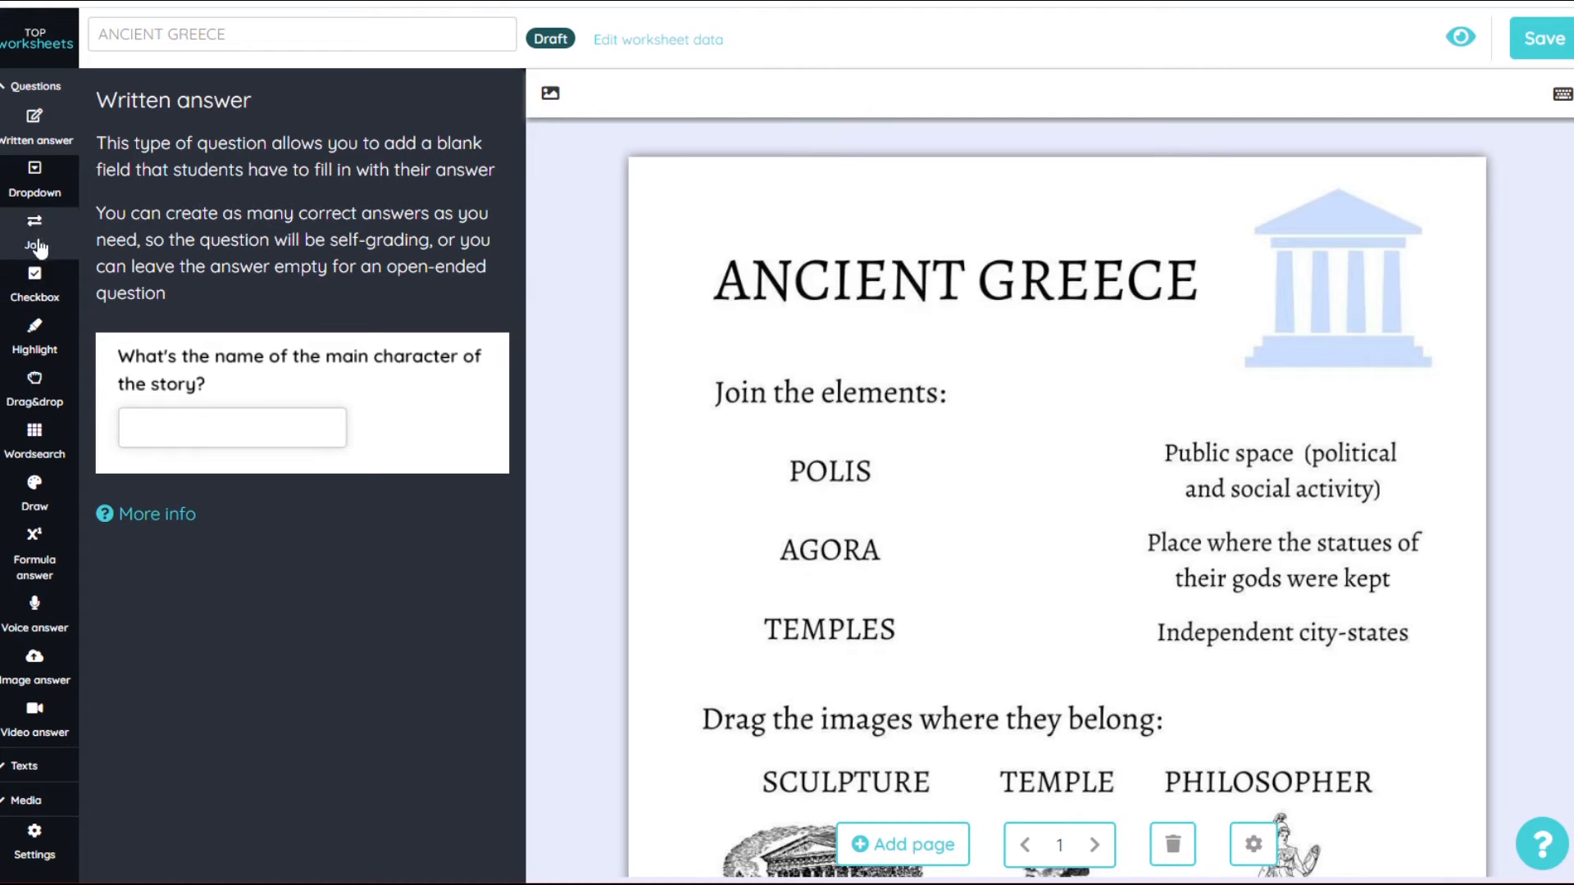
Create join fields linking POLIS, AGORA and TEMPLES to their definitions.
left_click(34, 237)
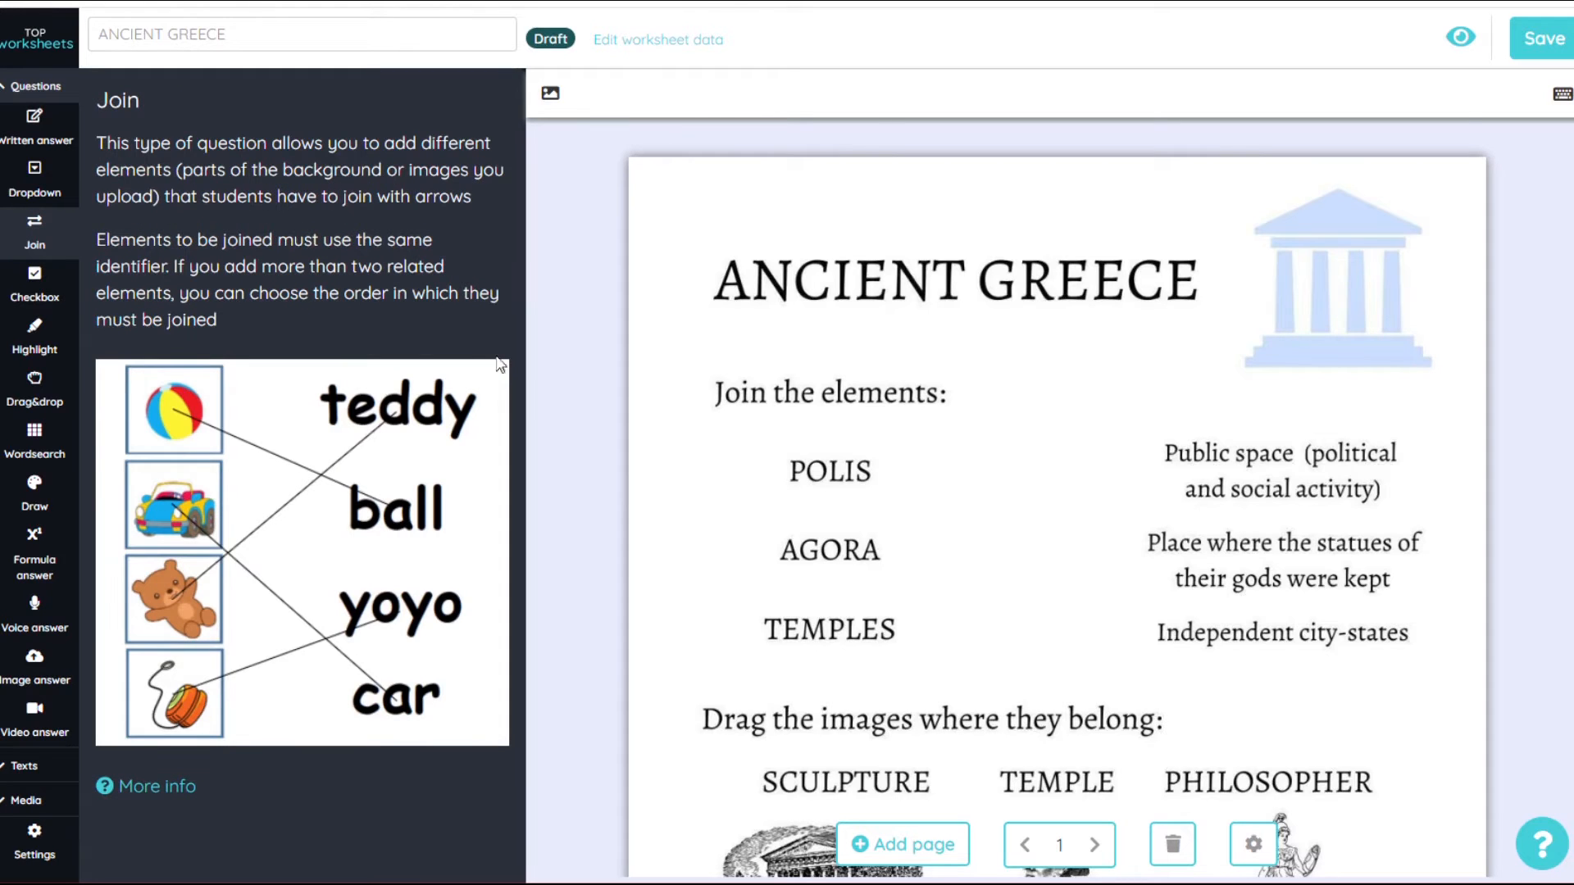
left_click(830, 470)
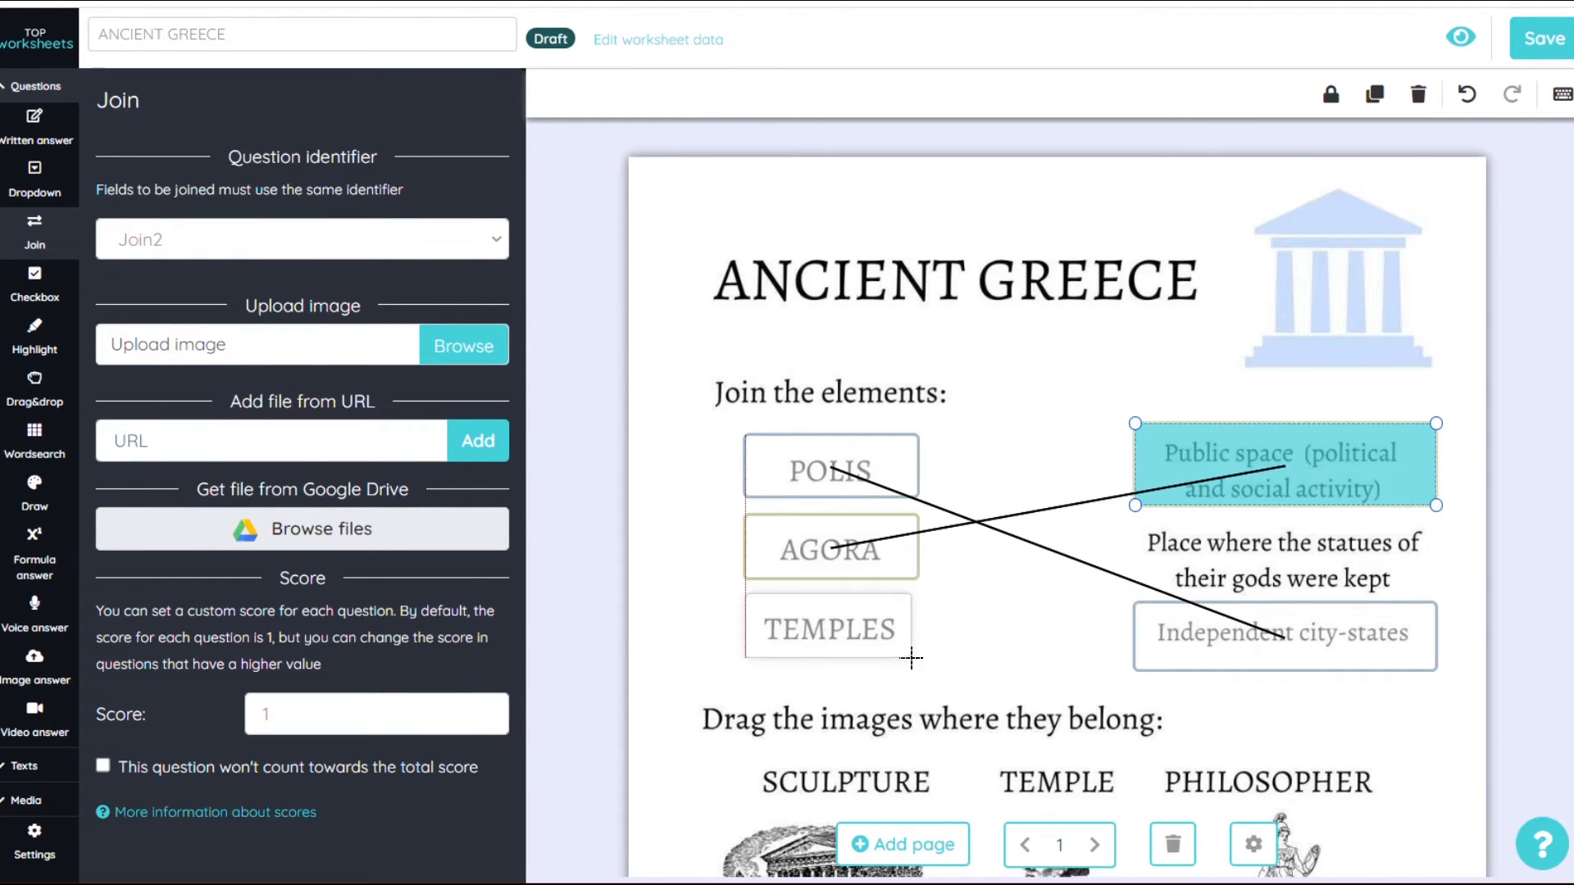
left_click(829, 629)
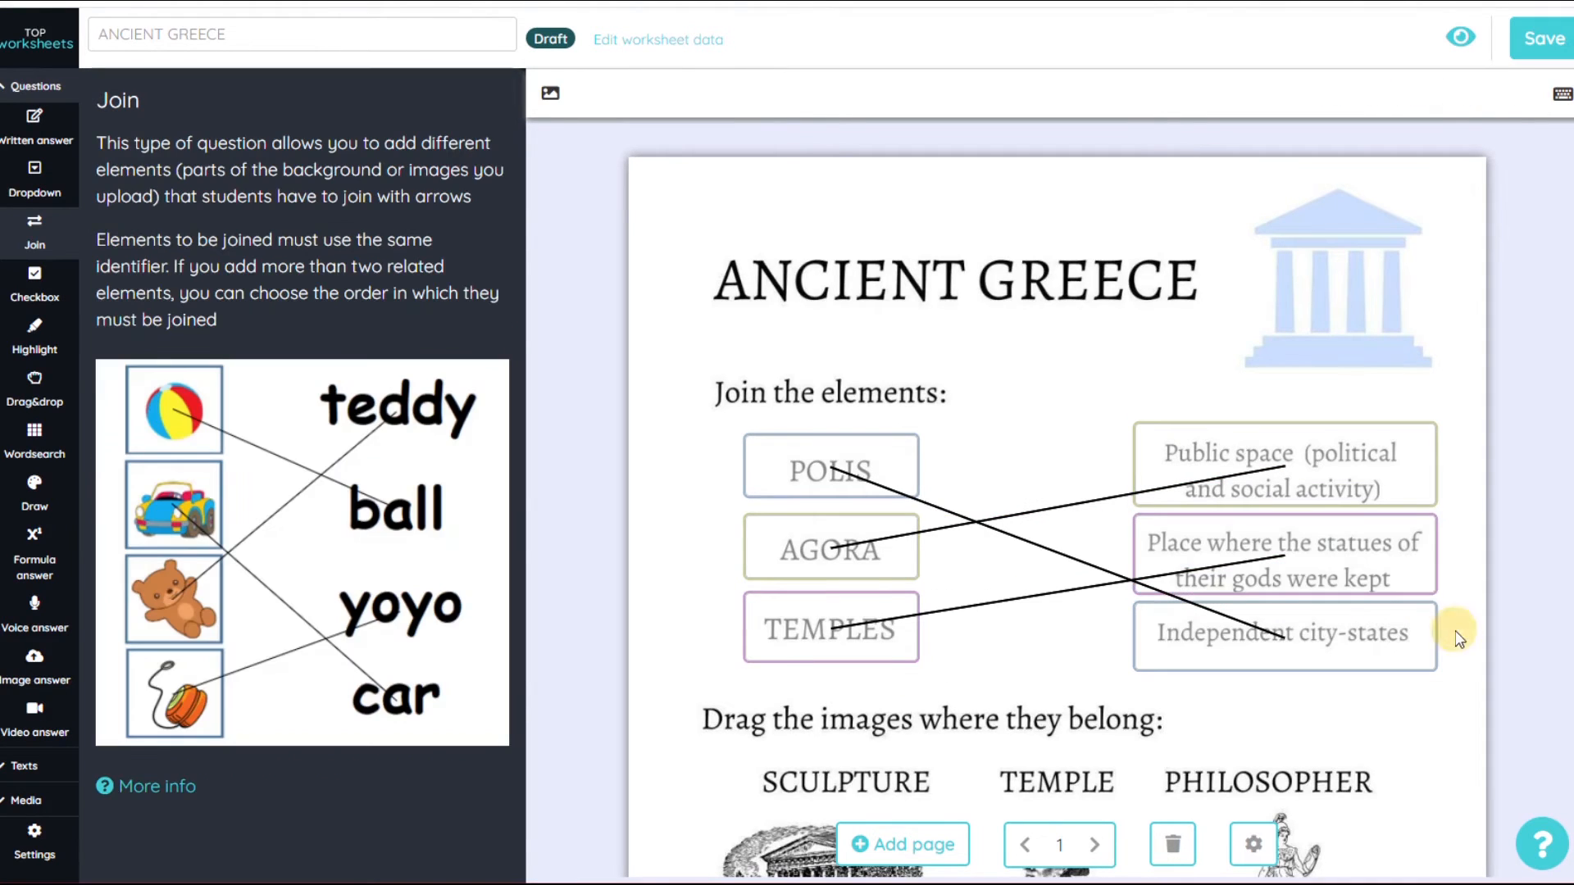
Set SCULPTURE as a Drag field and the box under the statue as its Drop target.
scroll("down", 3)
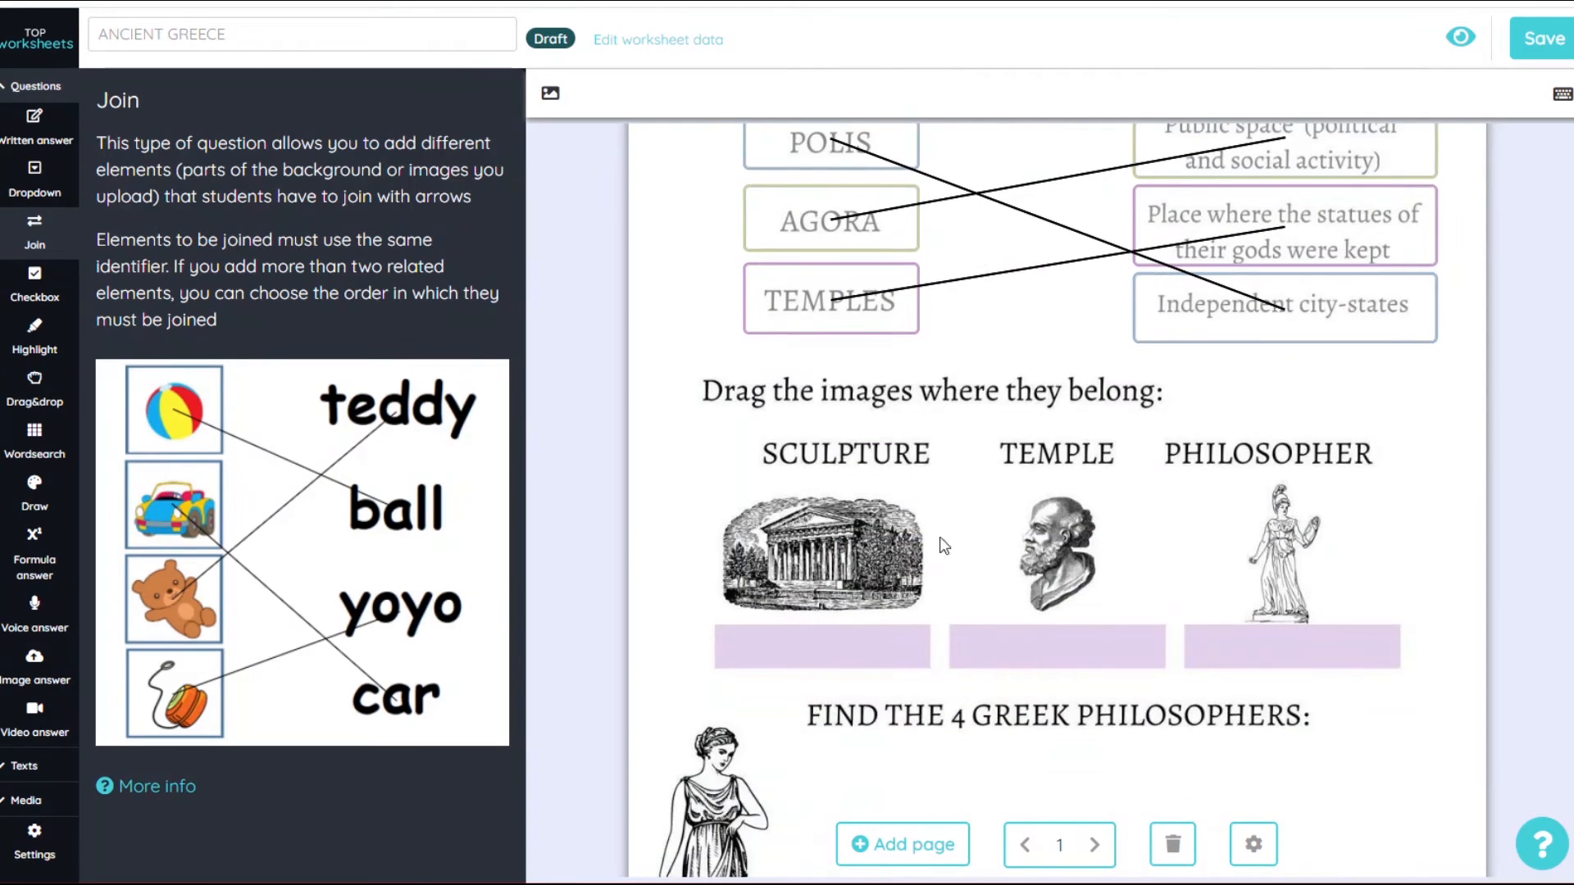
mouse_move(35, 390)
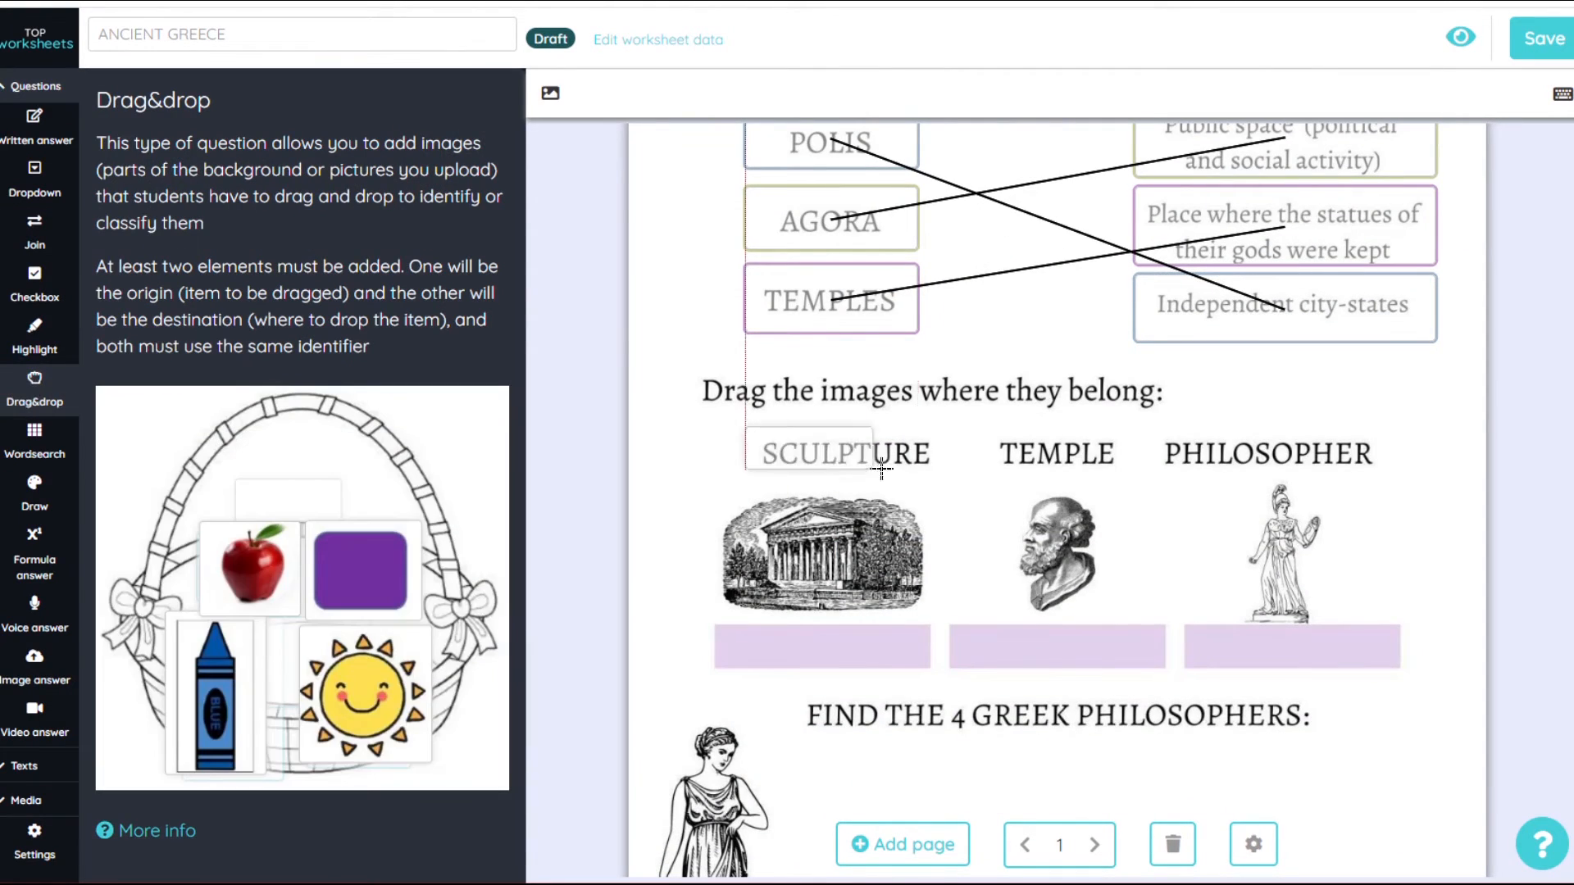
left_click(842, 453)
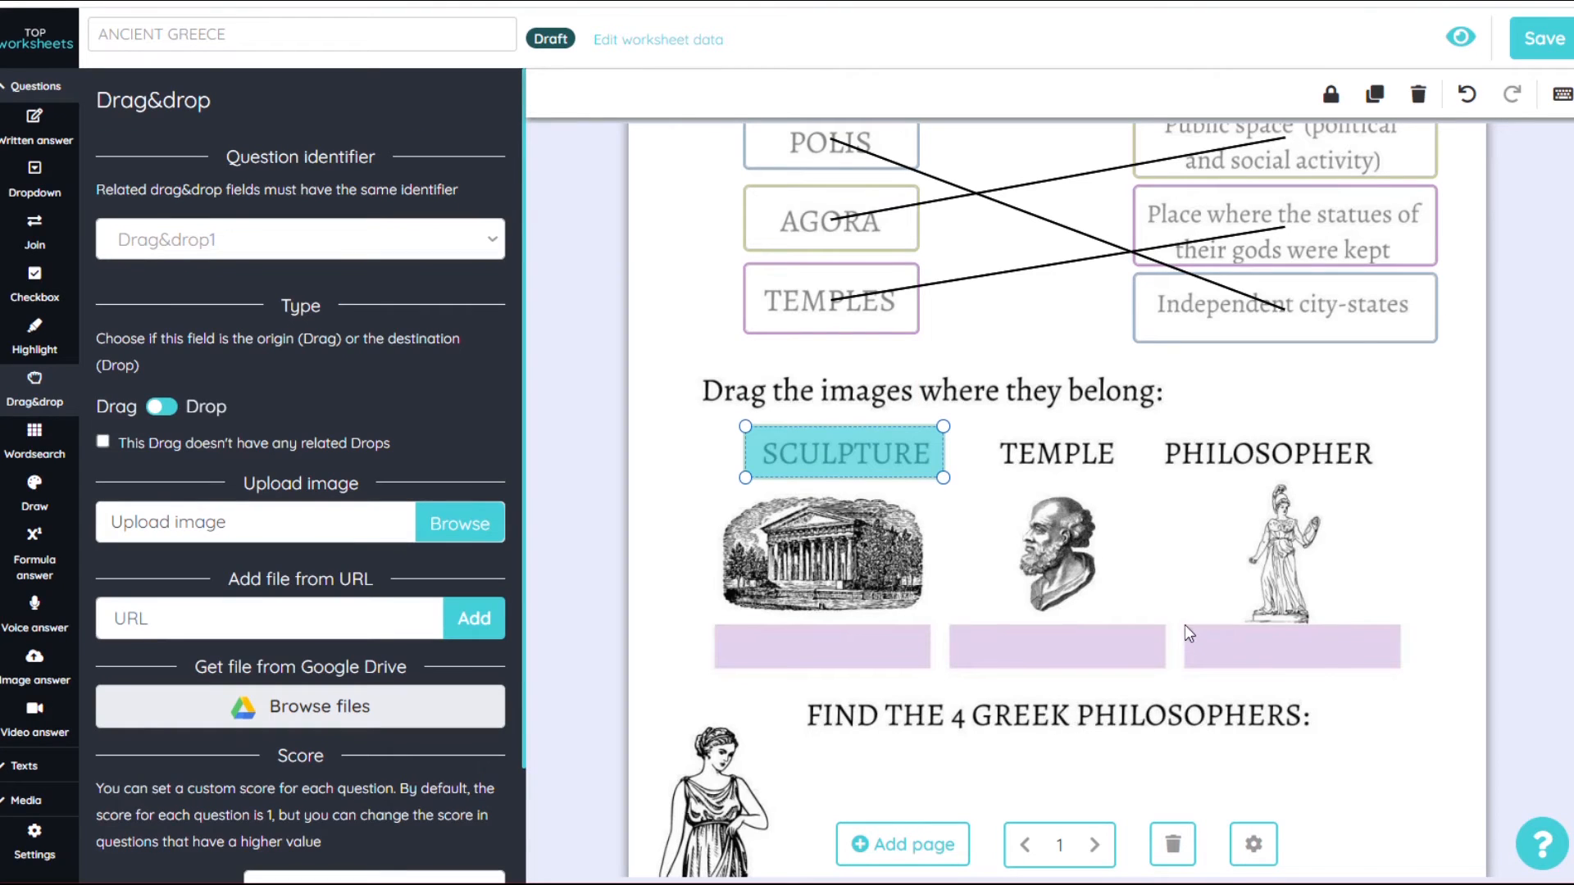
left_click(1292, 646)
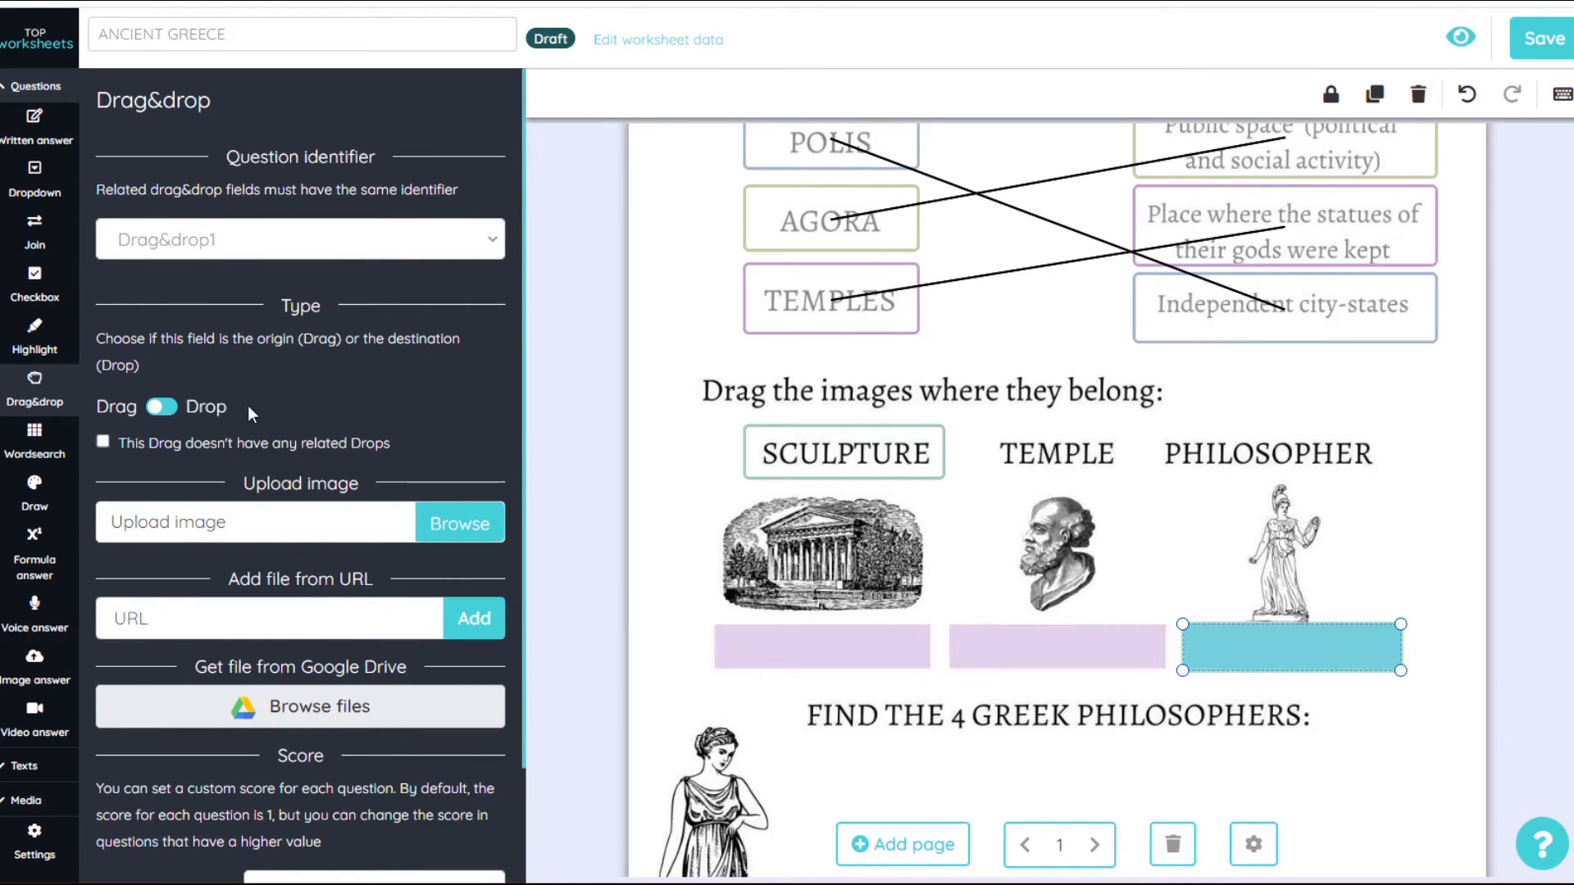
left_click(1022, 453)
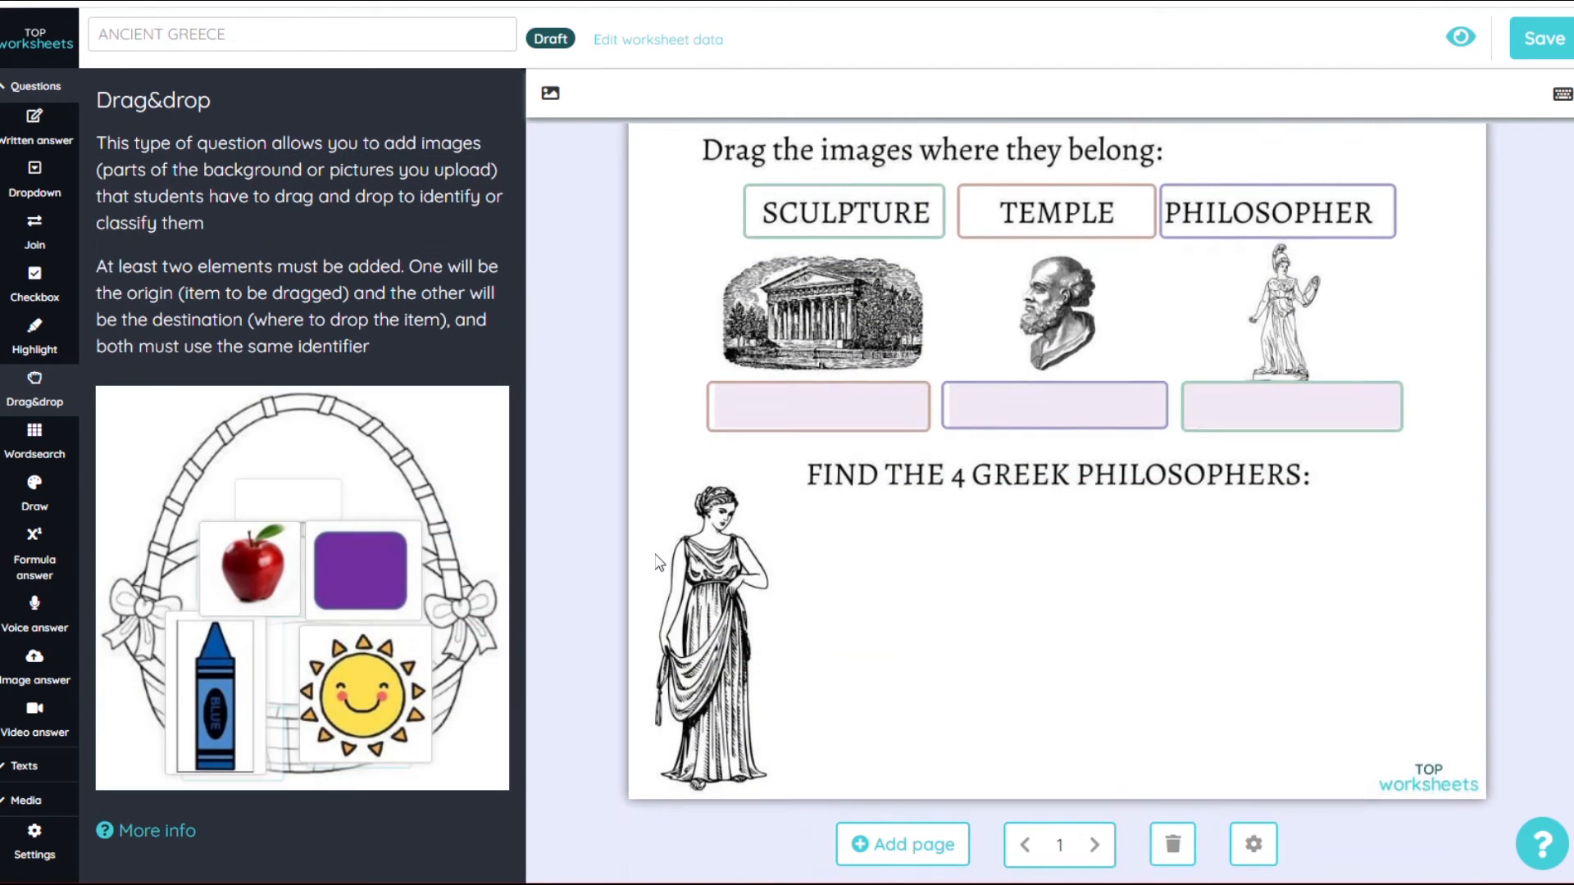
mouse_move(934, 487)
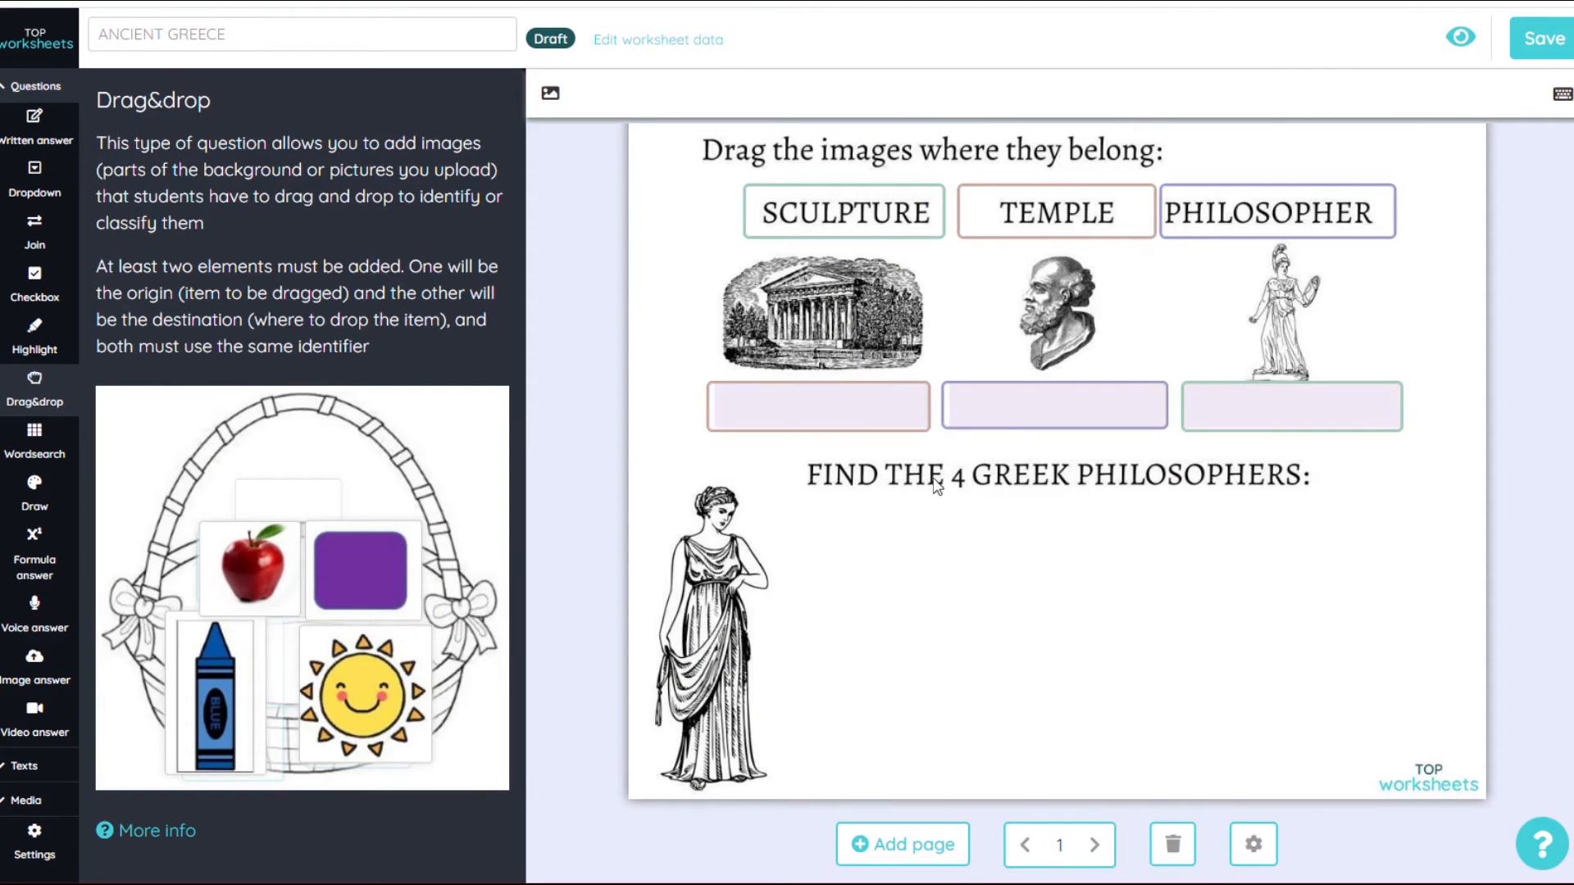
Generate a 13 by 13 word search with PLATO, SOCRATES, ARISTOTLE and a fourth philosopher.
left_click(35, 441)
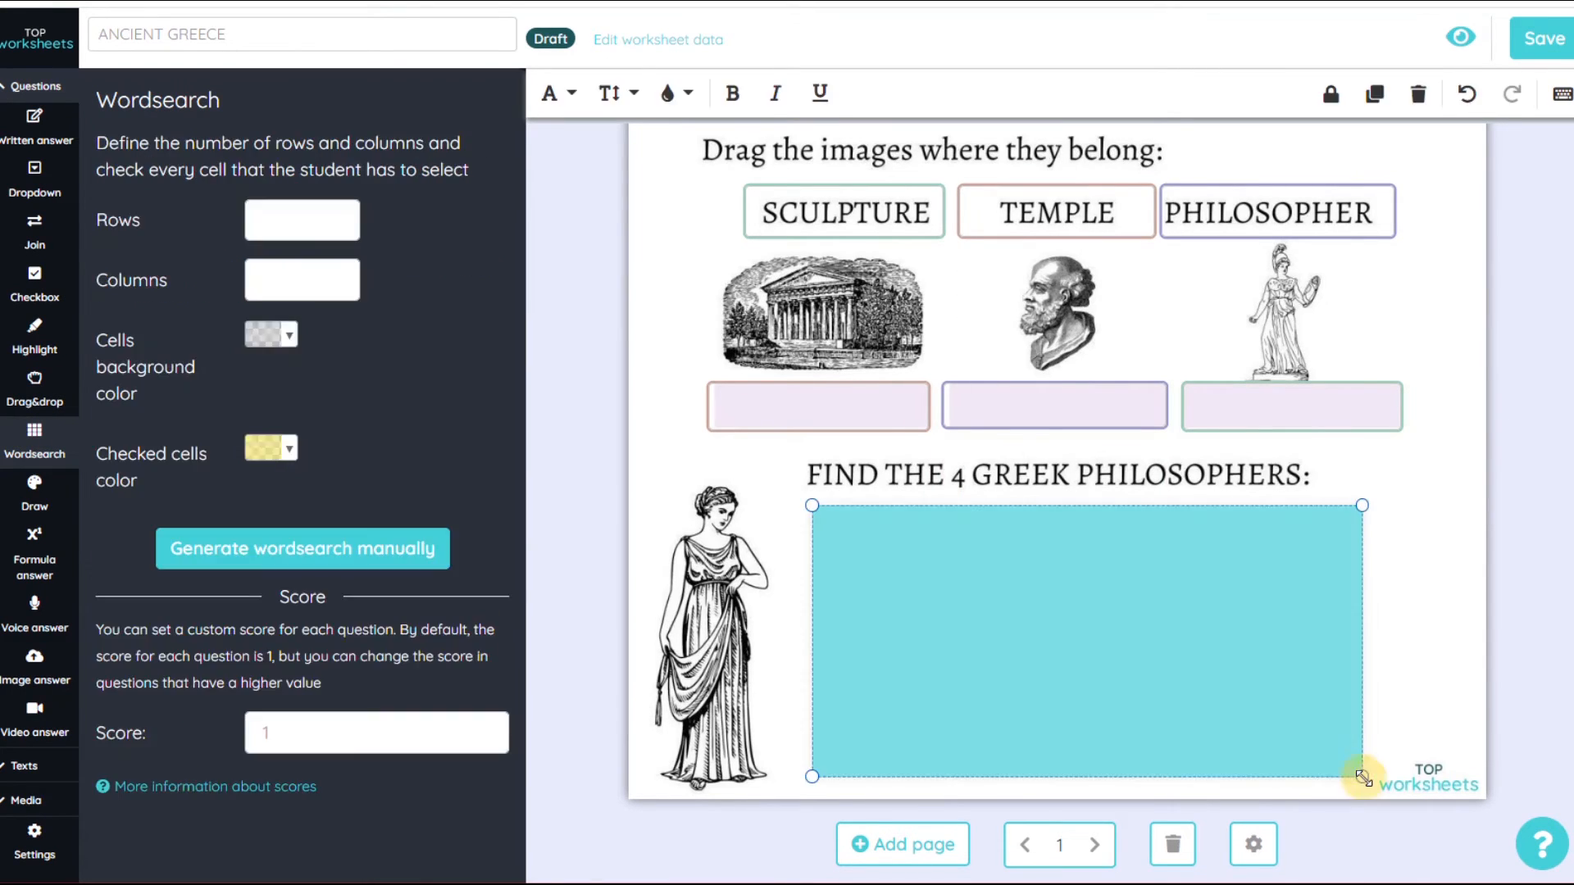
type("ARISTOTLE")
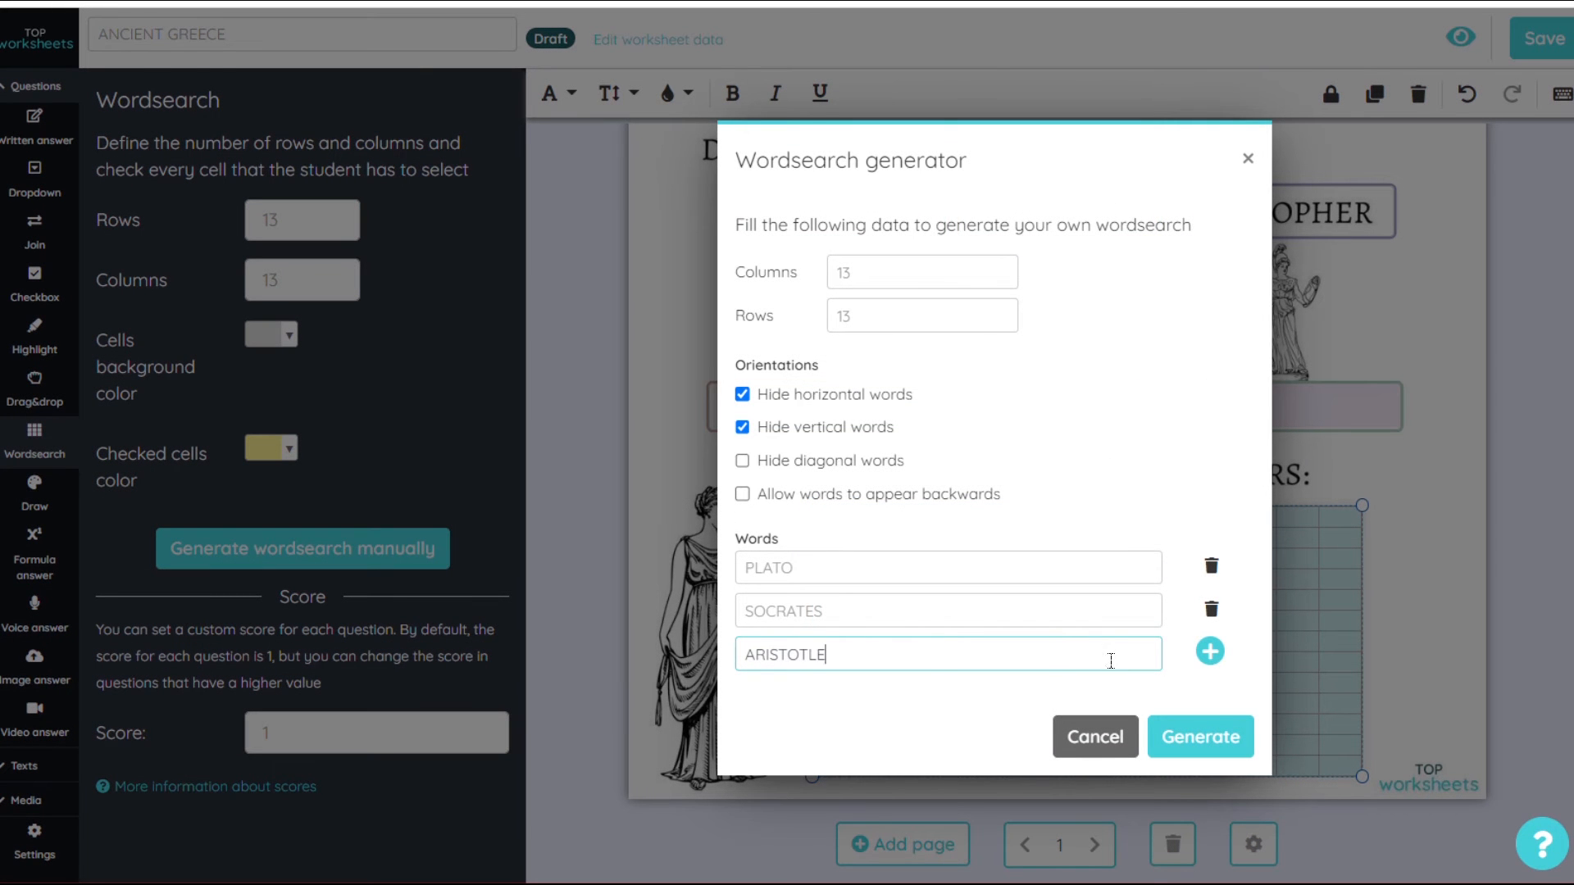
type("TH")
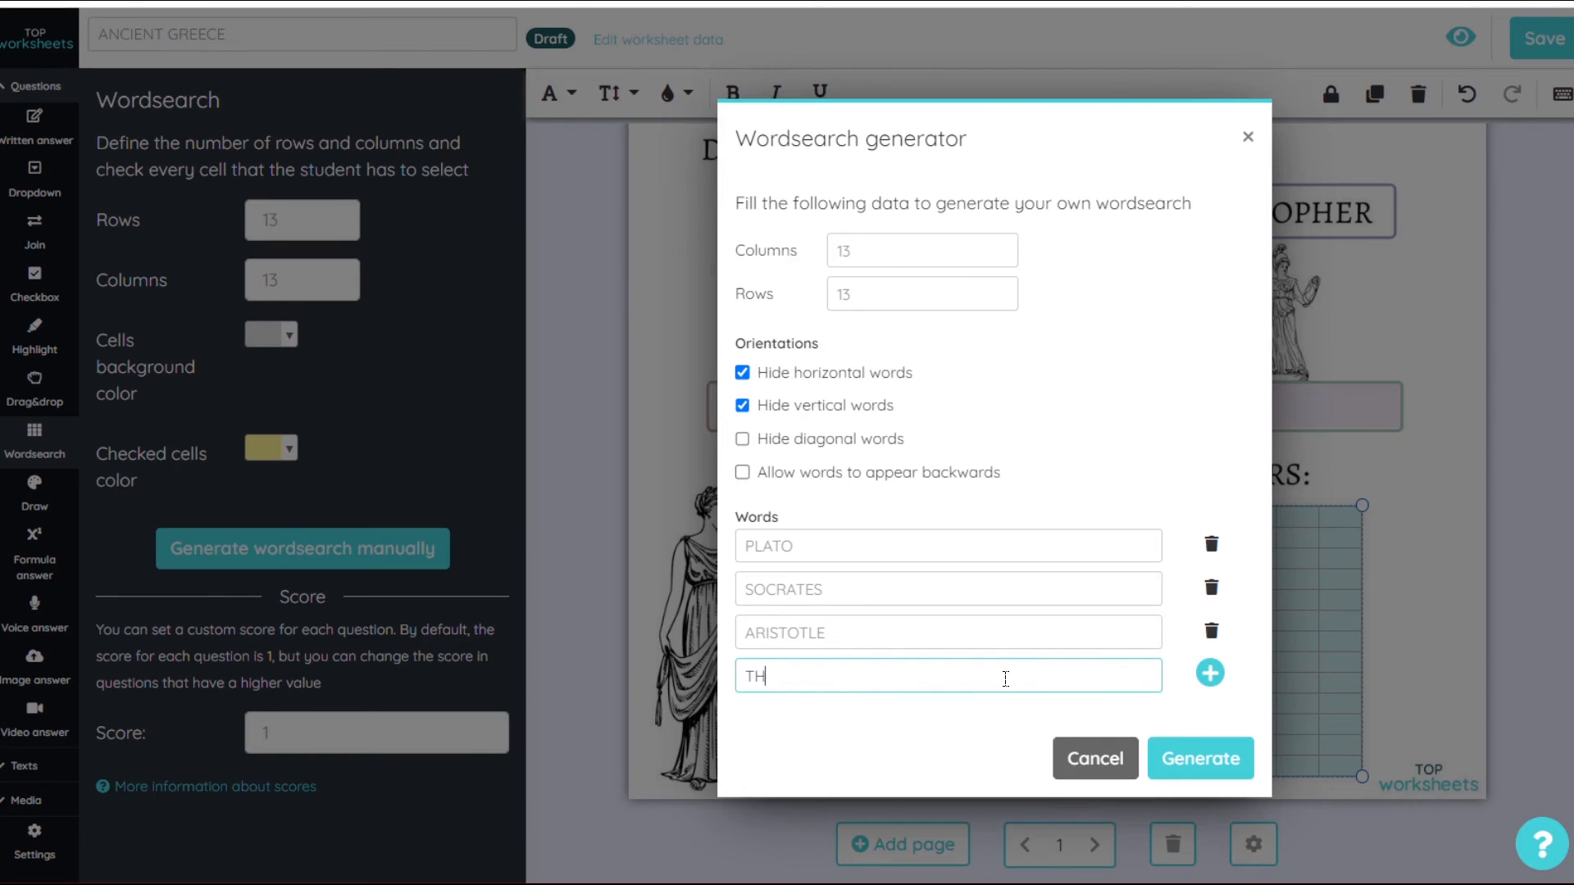
left_click(1199, 758)
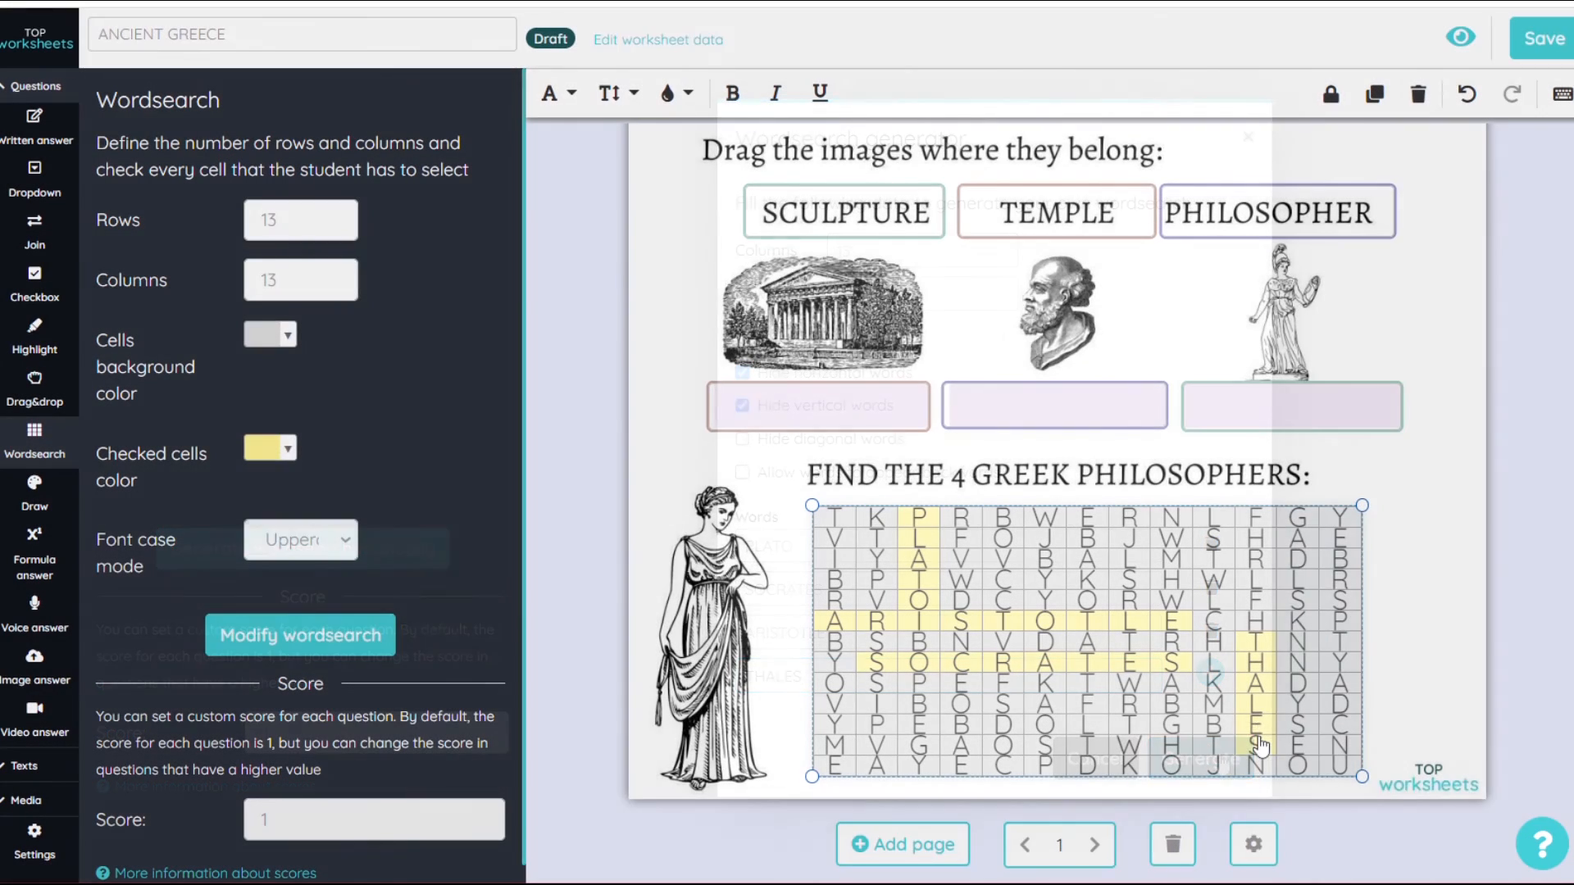
Save the worksheet as Public and start finding a philosopher in the live word search.
left_click(1541, 38)
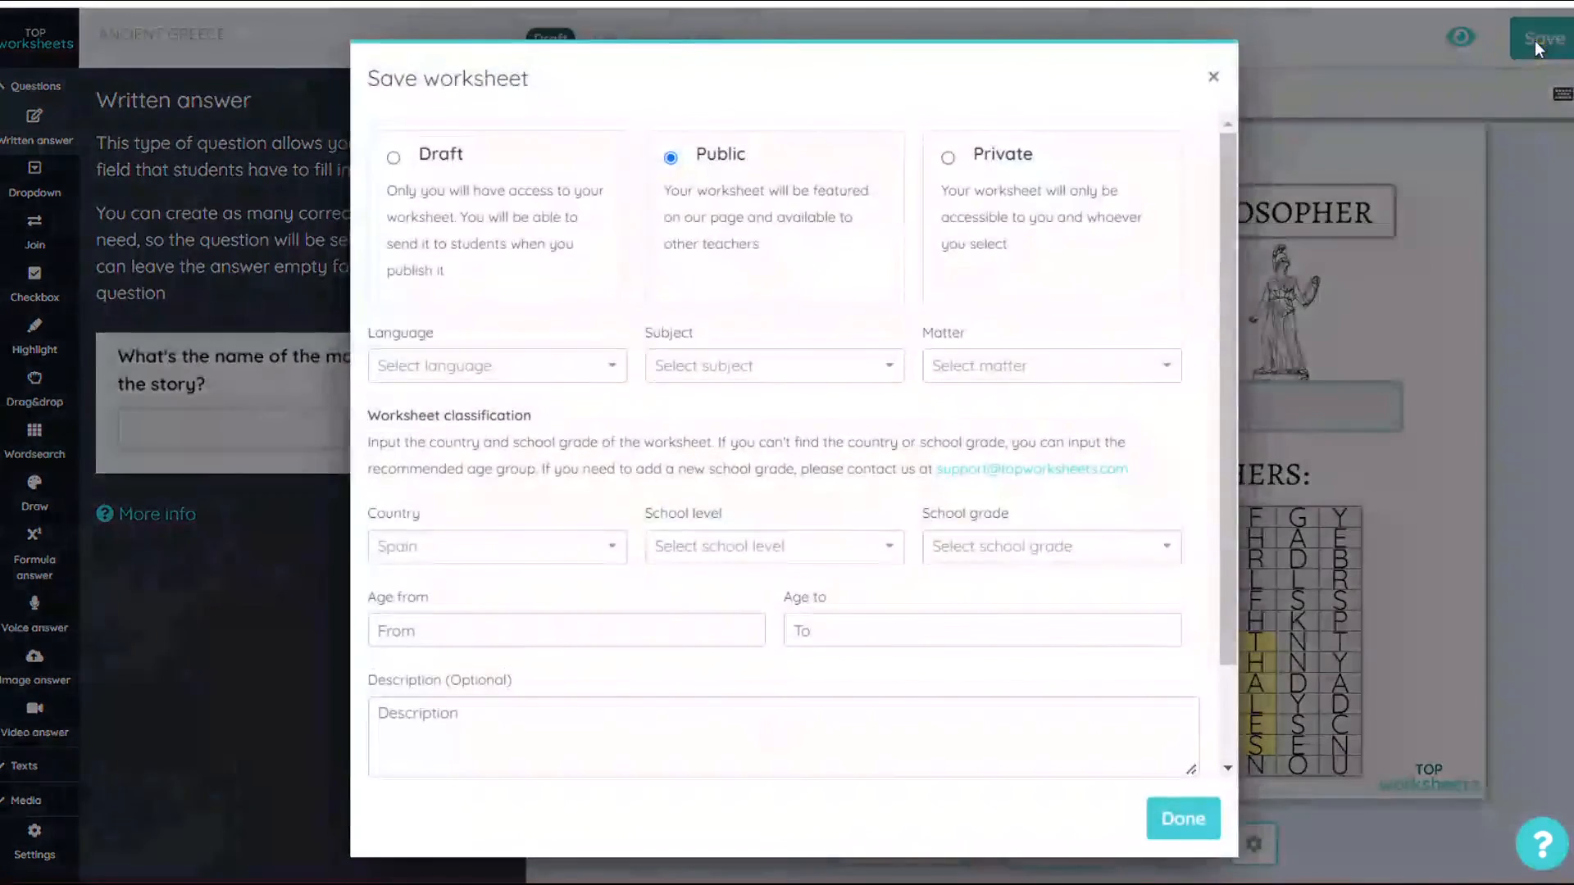
left_click(495, 366)
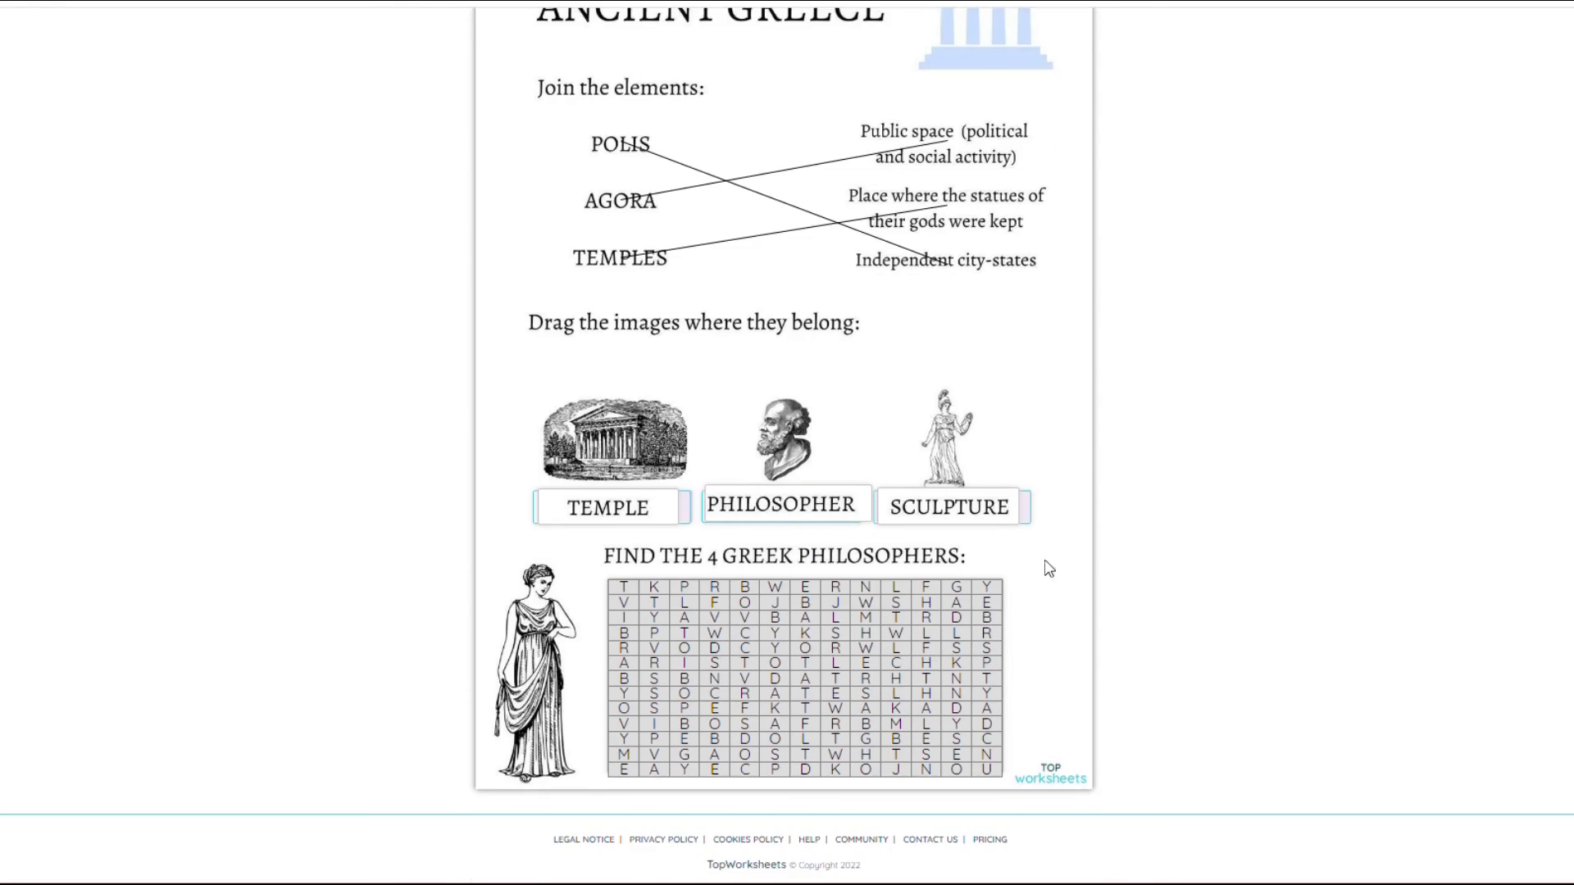
left_click(684, 594)
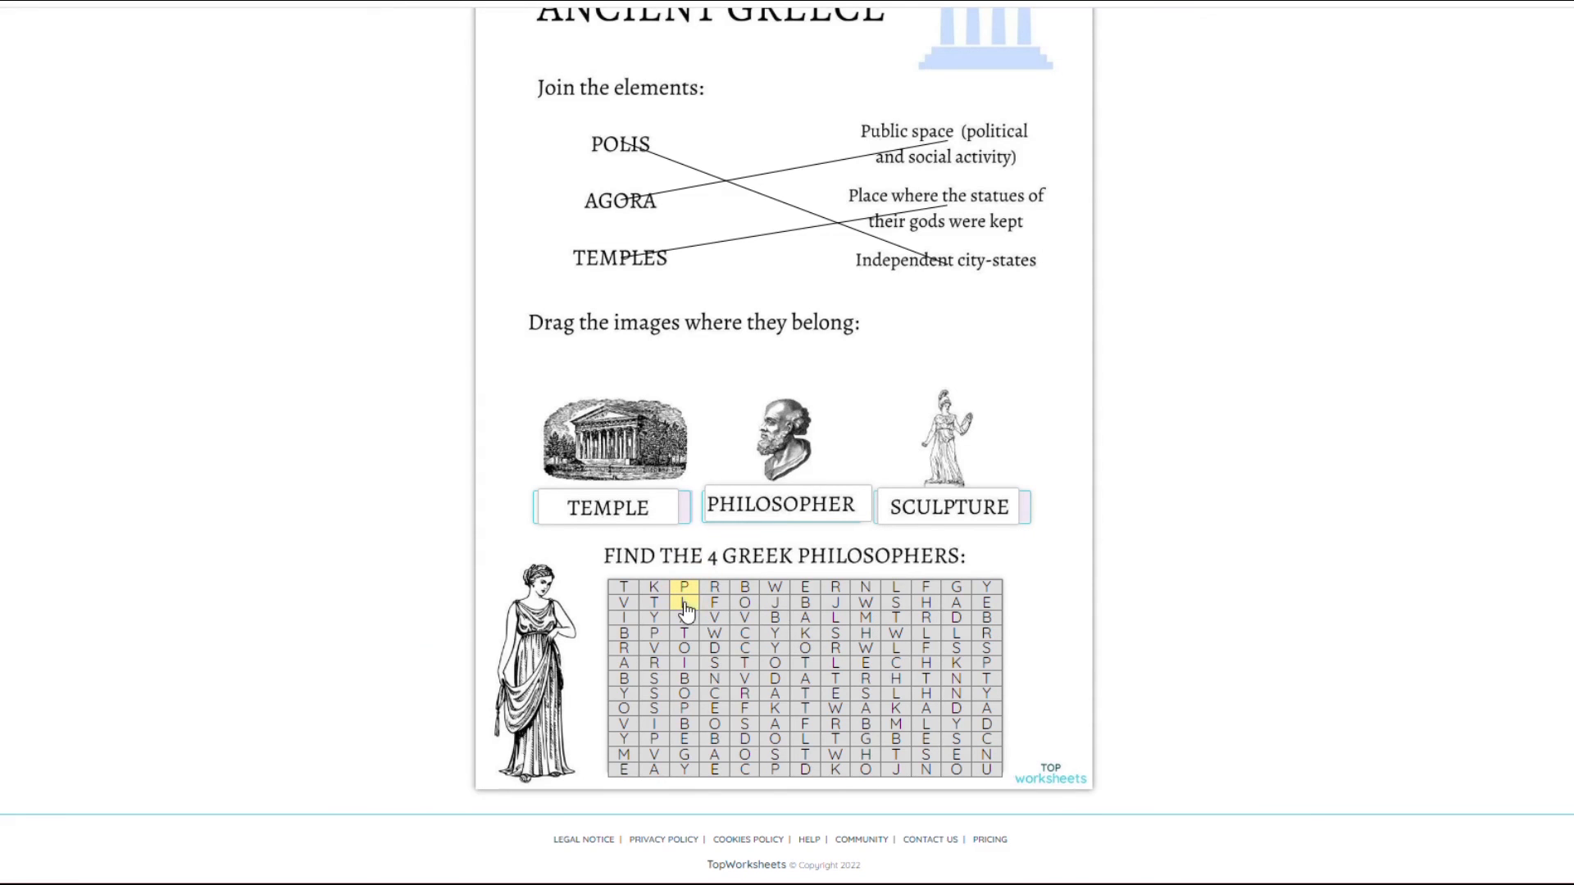